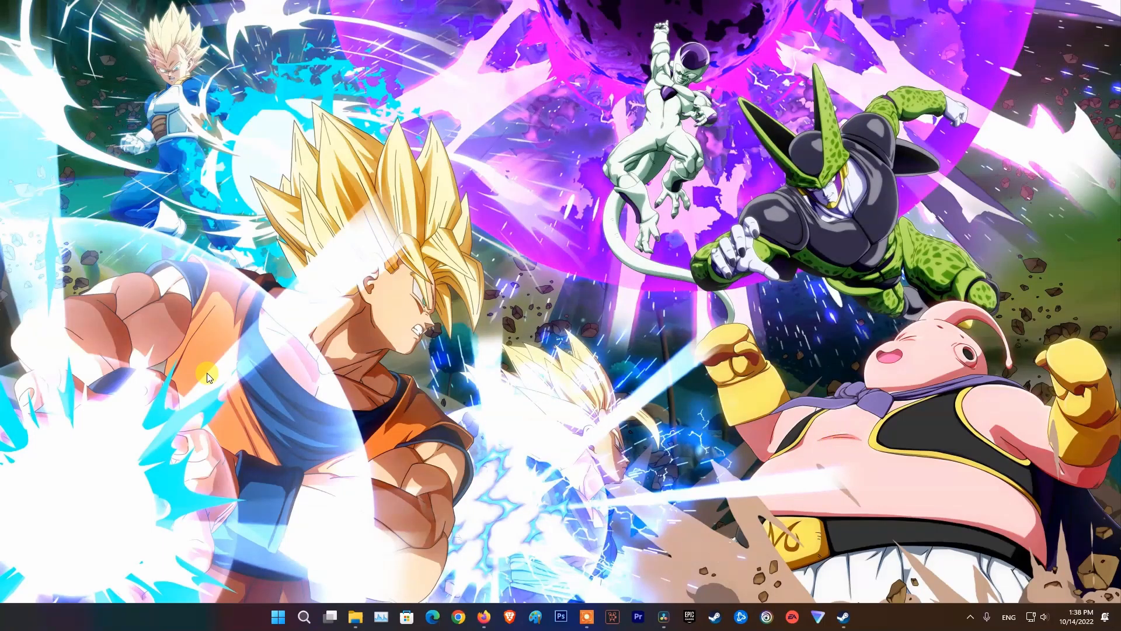
mouse_move(849, 593)
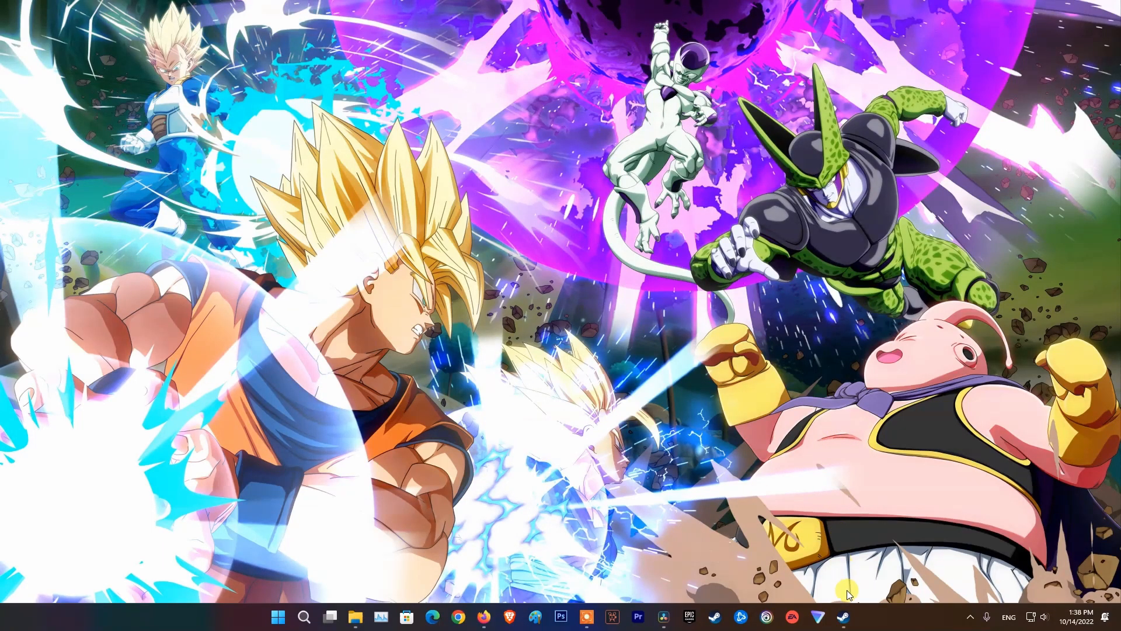
Step: Launch Steam from the taskbar and view the Account page of Steam Settings
left_click(843, 616)
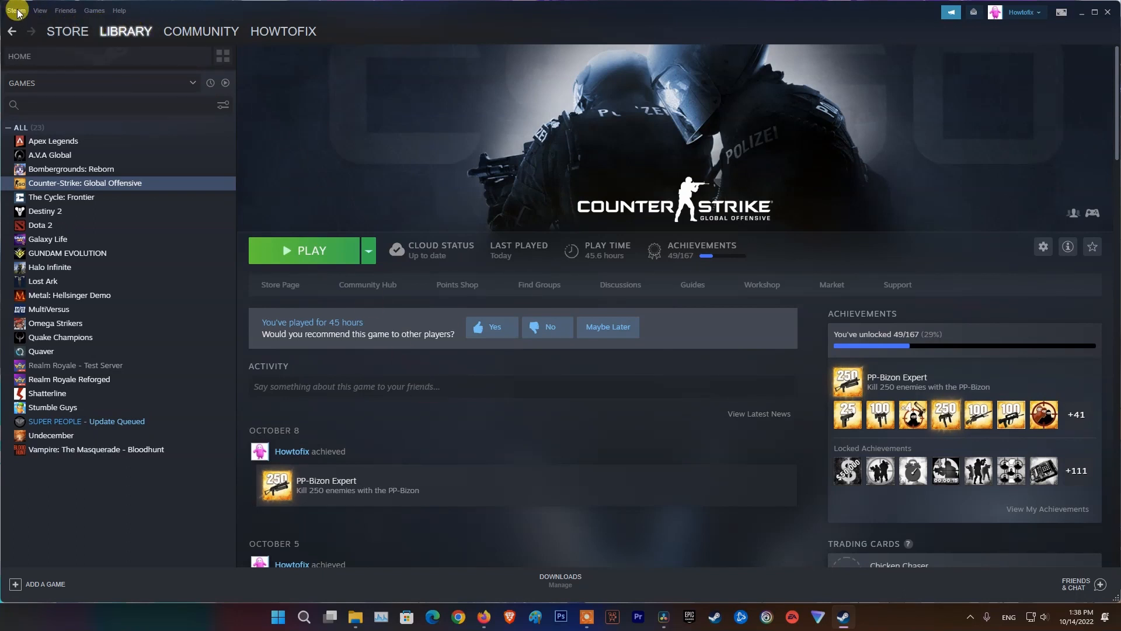
left_click(15, 11)
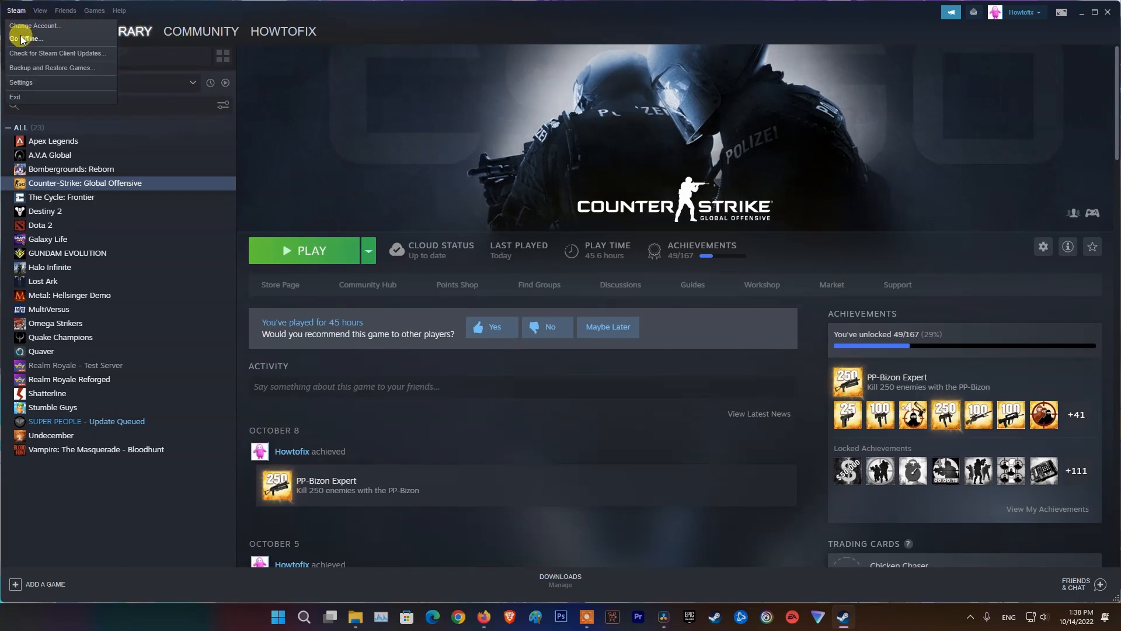
left_click(21, 83)
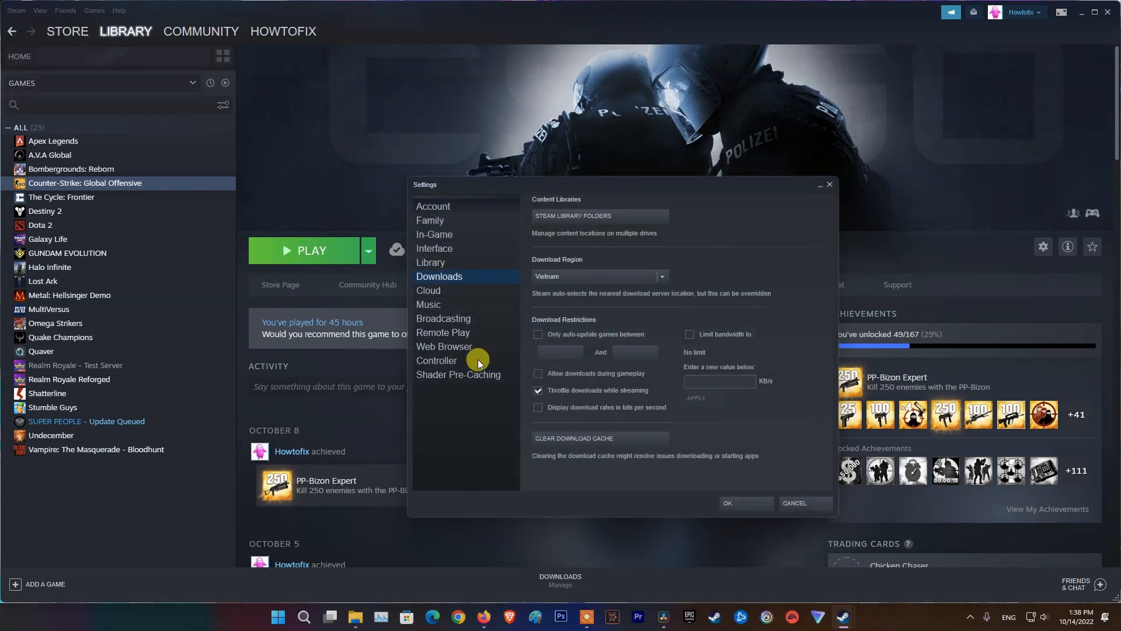
left_click(433, 207)
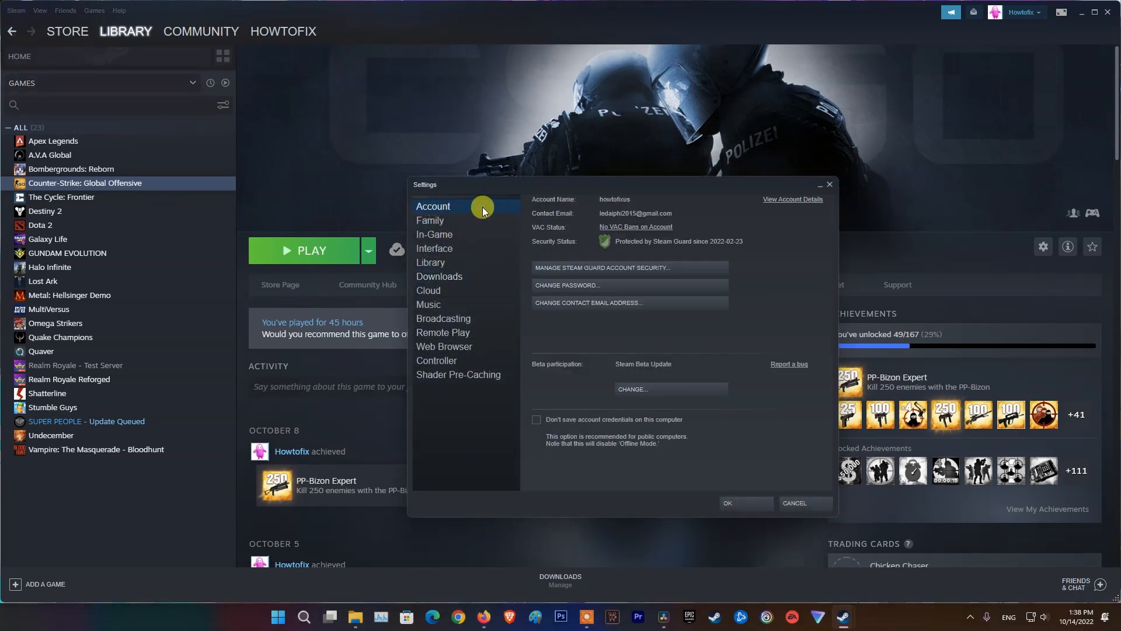
mouse_move(619, 228)
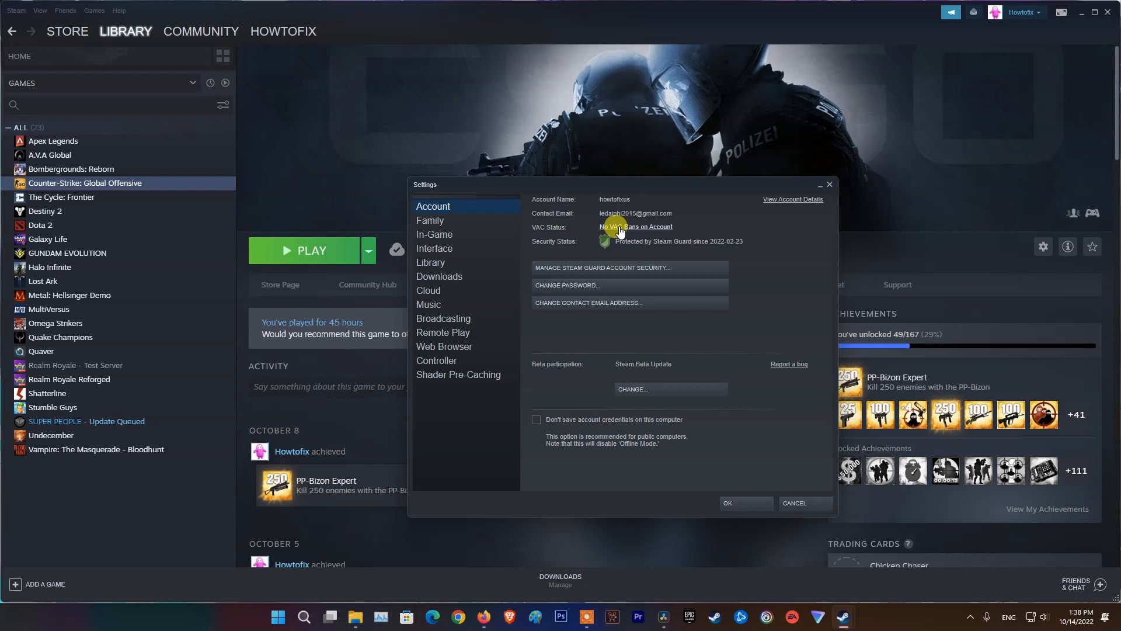
mouse_move(655, 230)
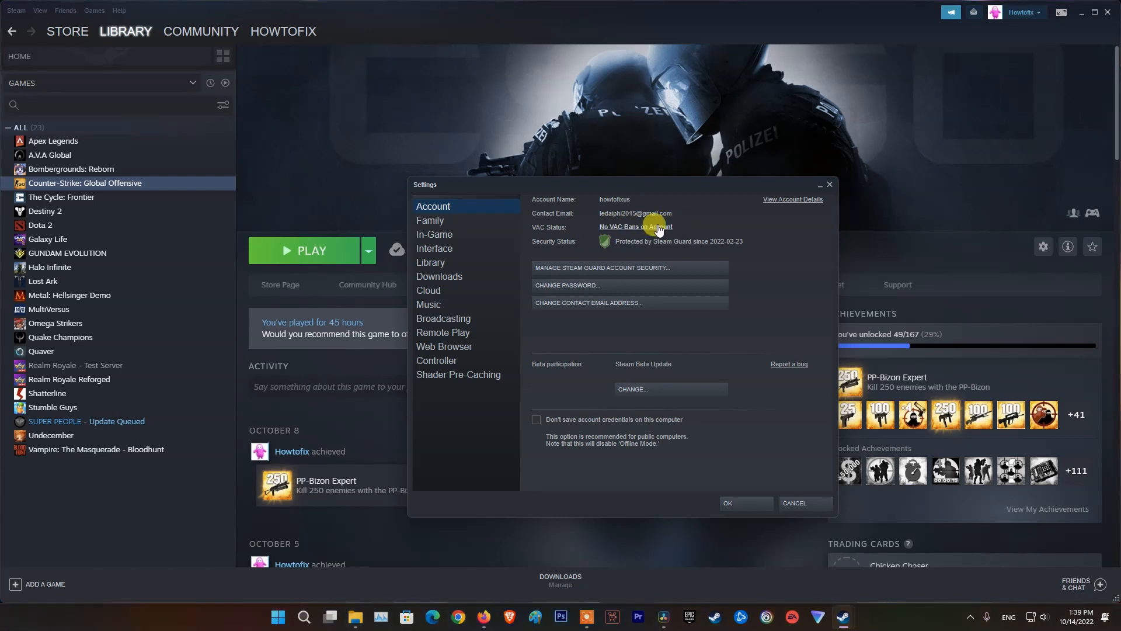
mouse_move(680, 230)
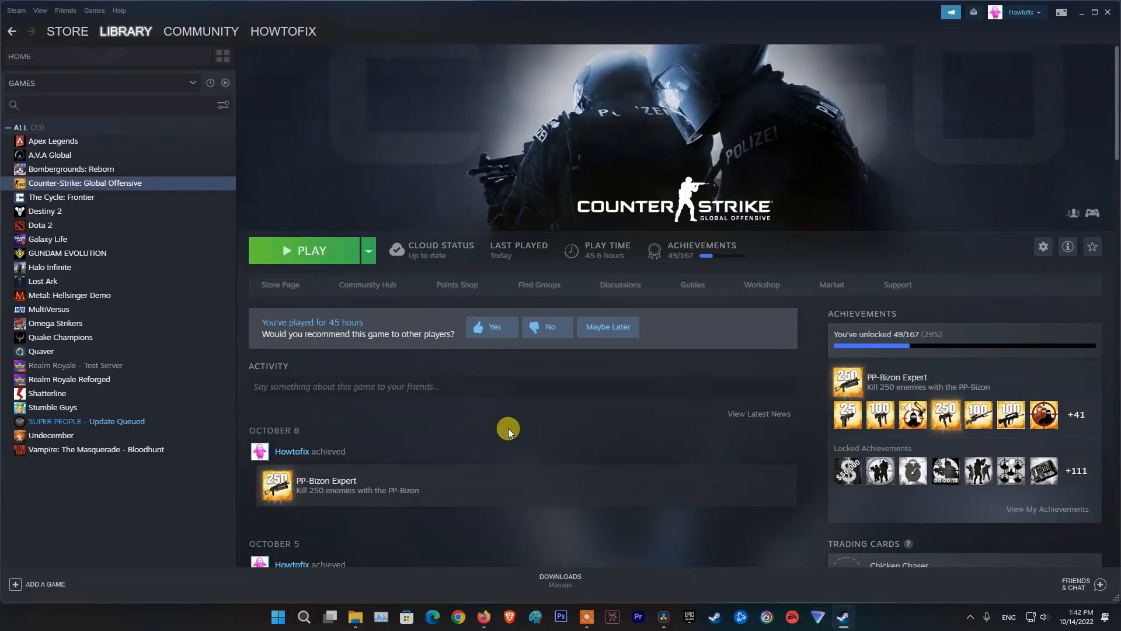
mouse_move(1022, 11)
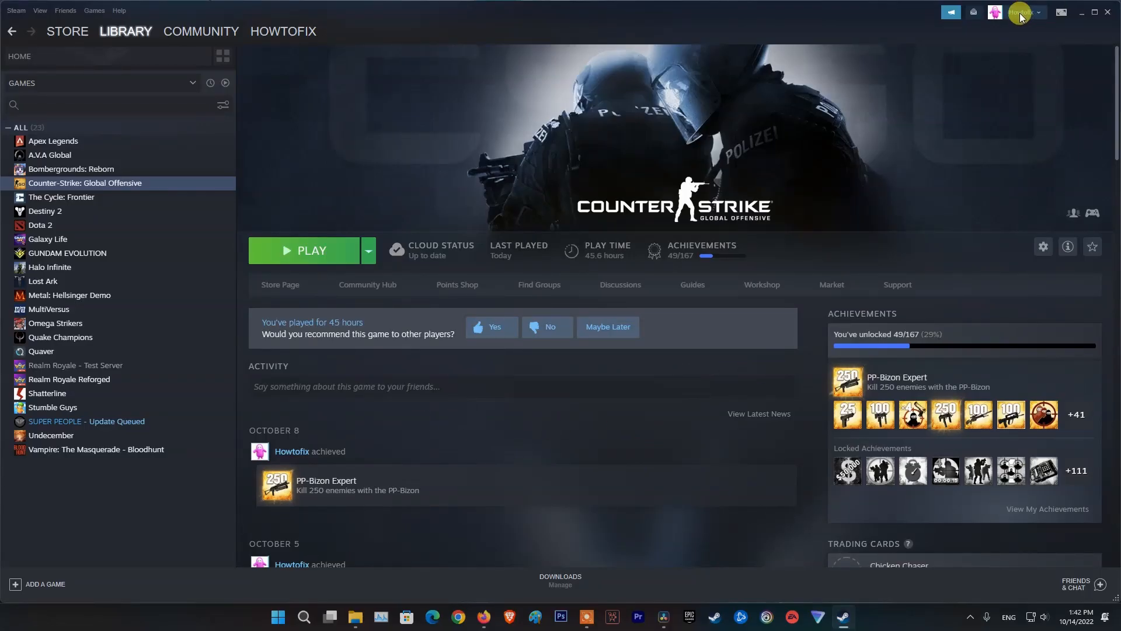
Step: Open the account dropdown at top right to reach the Log out of account option
left_click(1018, 11)
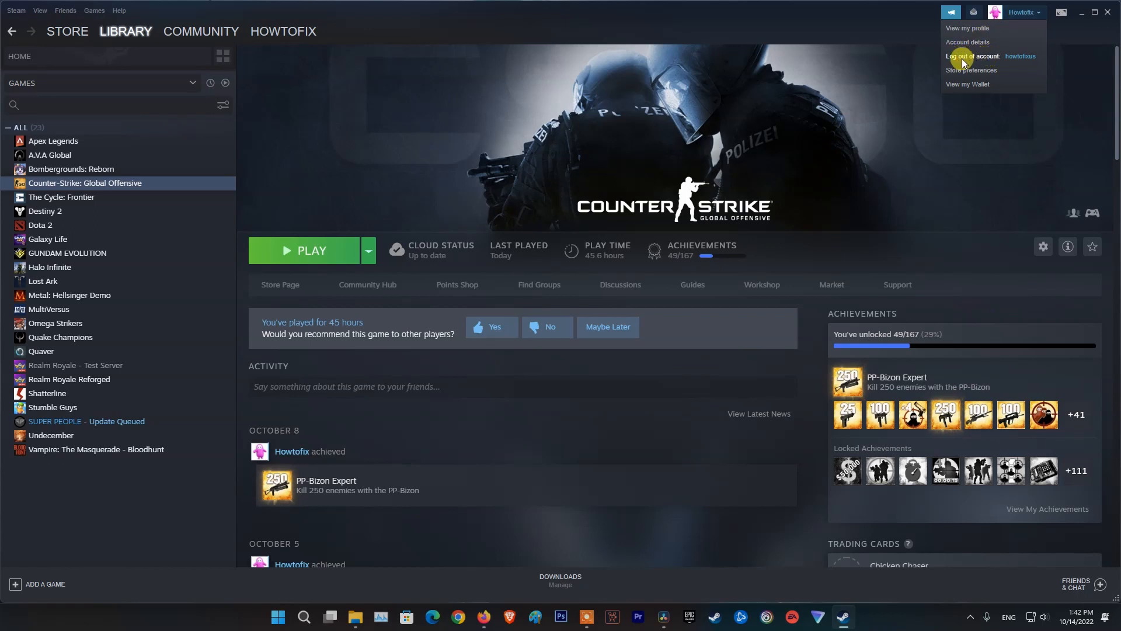
mouse_move(985, 61)
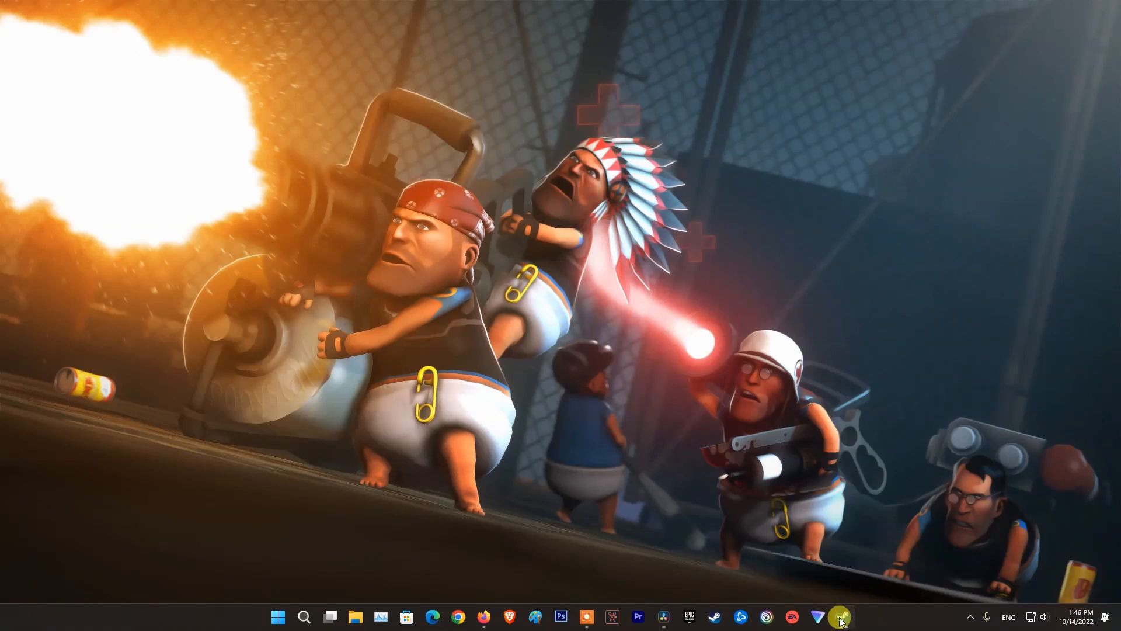
Step: Reopen the Steam client from the taskbar to reach the CS:GO library entry
left_click(840, 615)
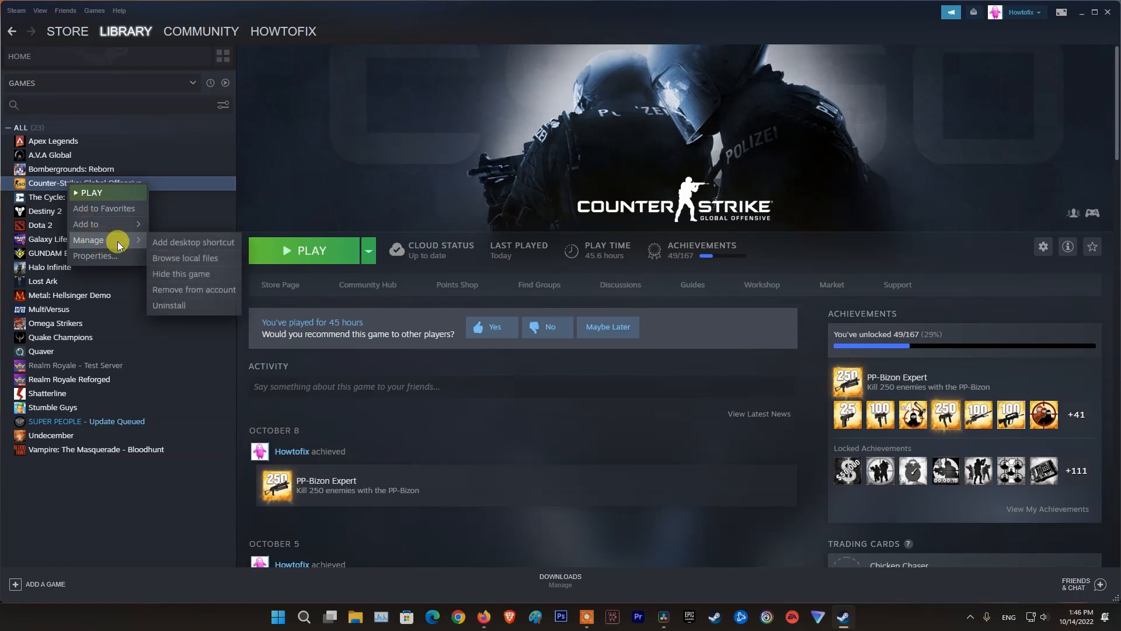
mouse_move(179, 273)
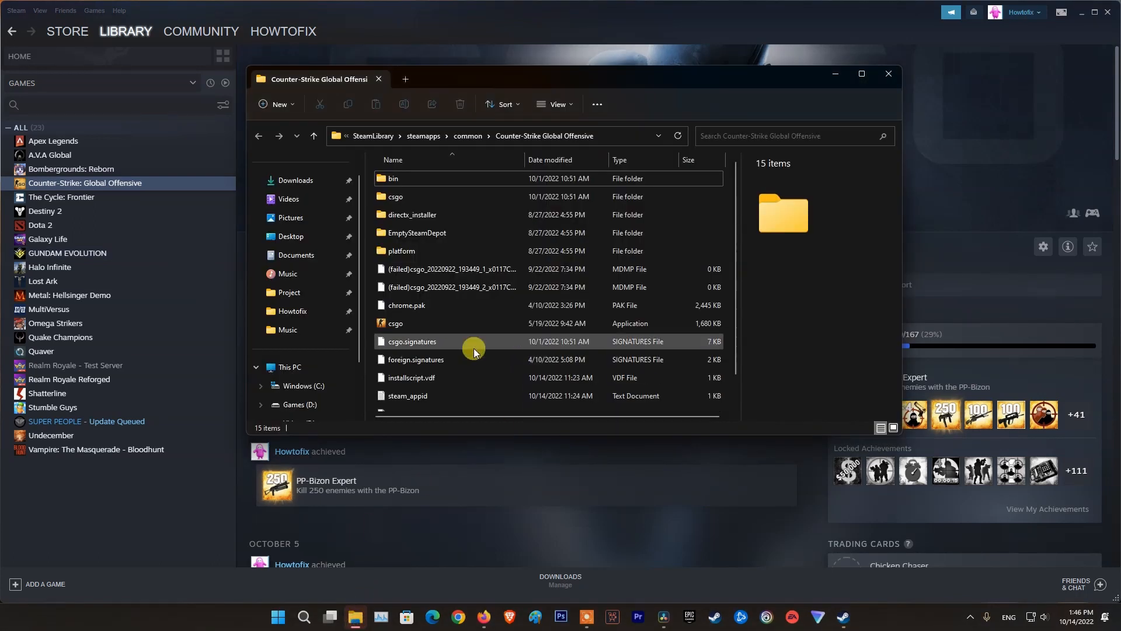
Step: Review csgo.exe's Compatibility properties, then close the dialog and the Explorer window
right_click(395, 323)
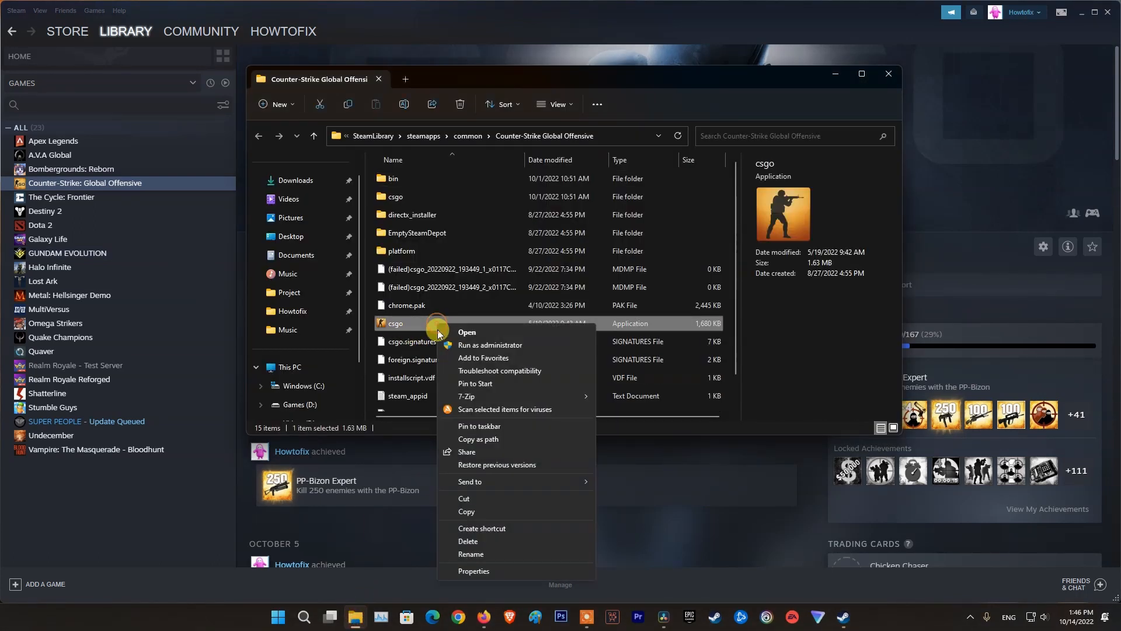
left_click(473, 572)
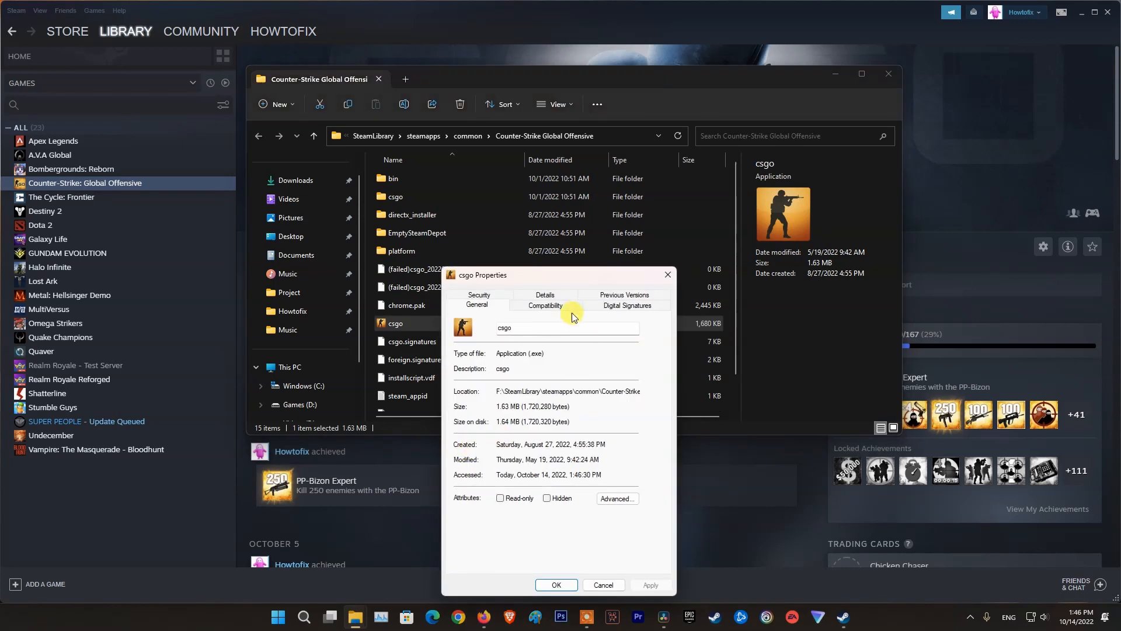
left_click(546, 305)
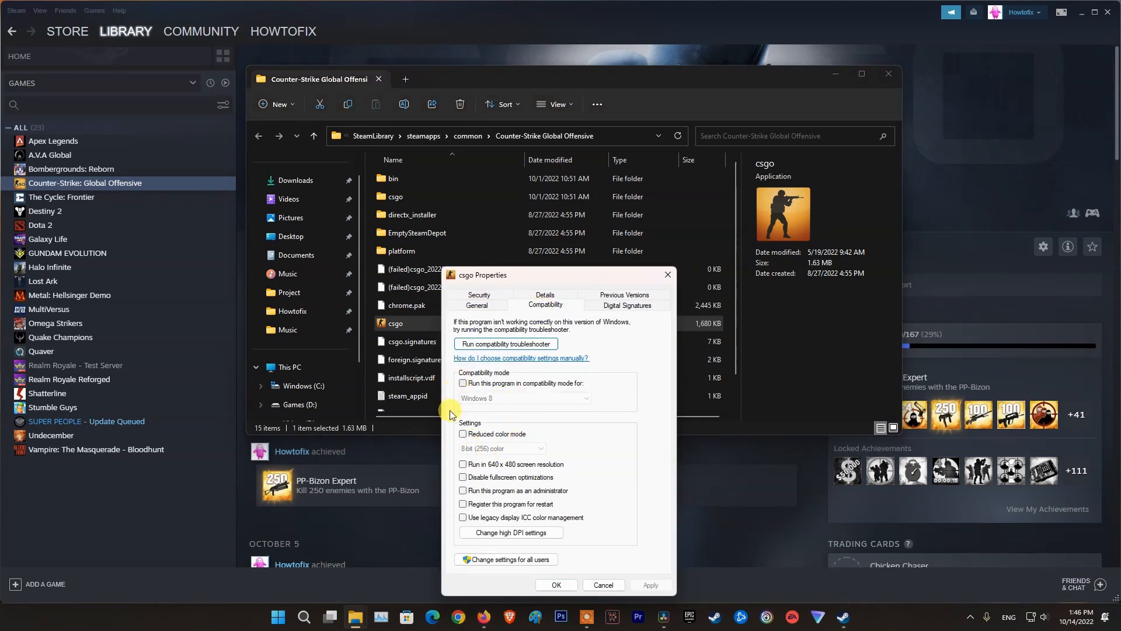
left_click(462, 491)
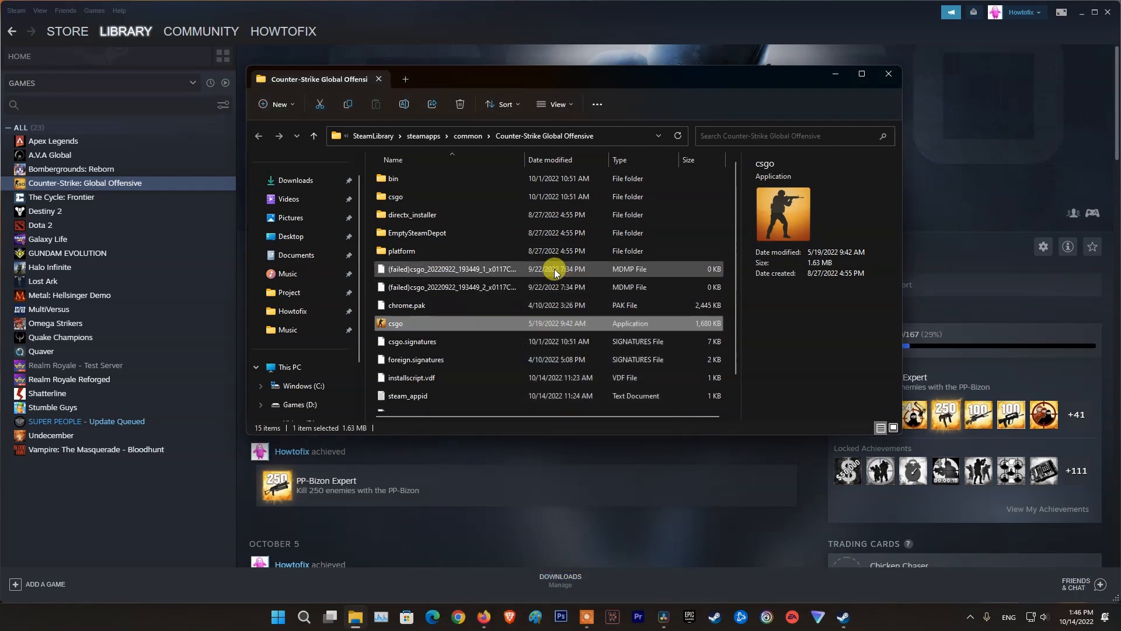
left_click(889, 74)
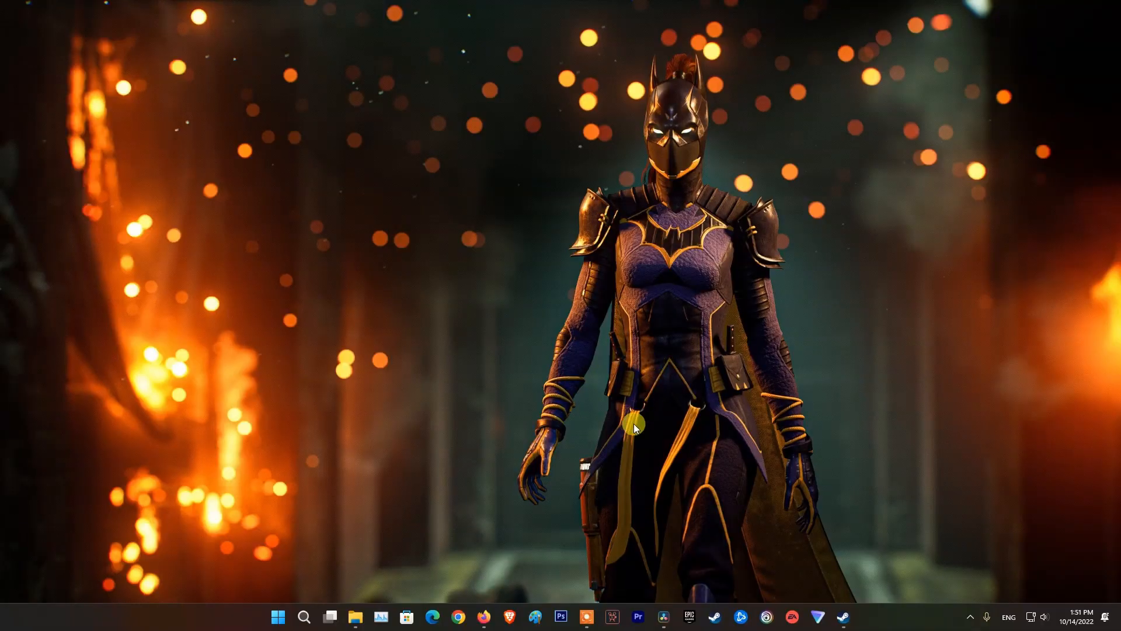
Step: Reopen Steam and go to the Downloads page of Settings
left_click(844, 616)
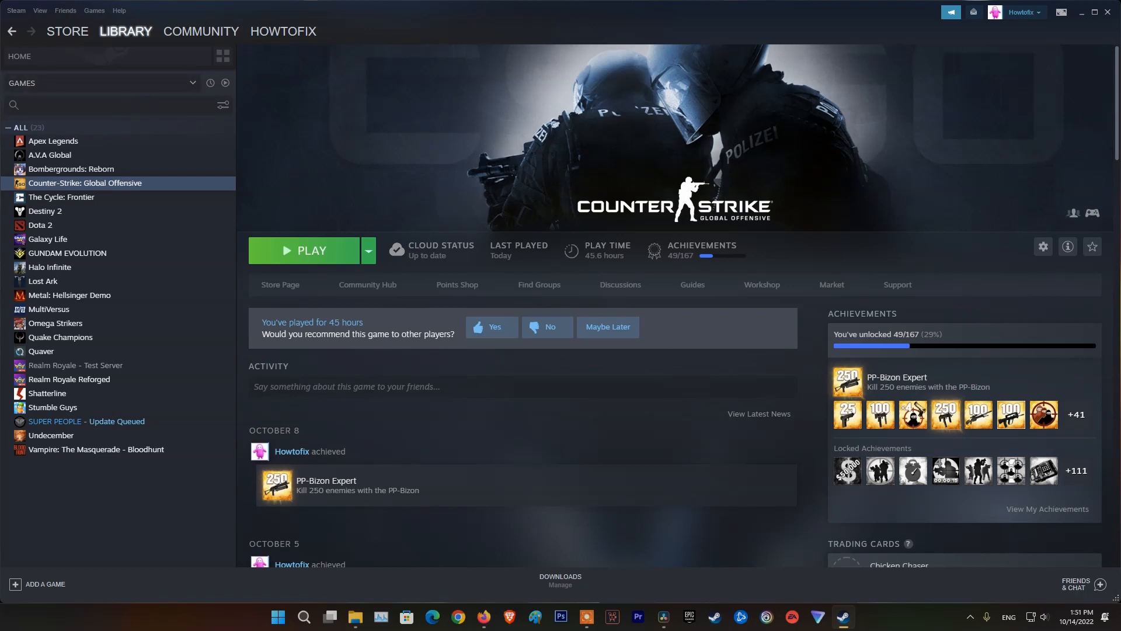
left_click(15, 10)
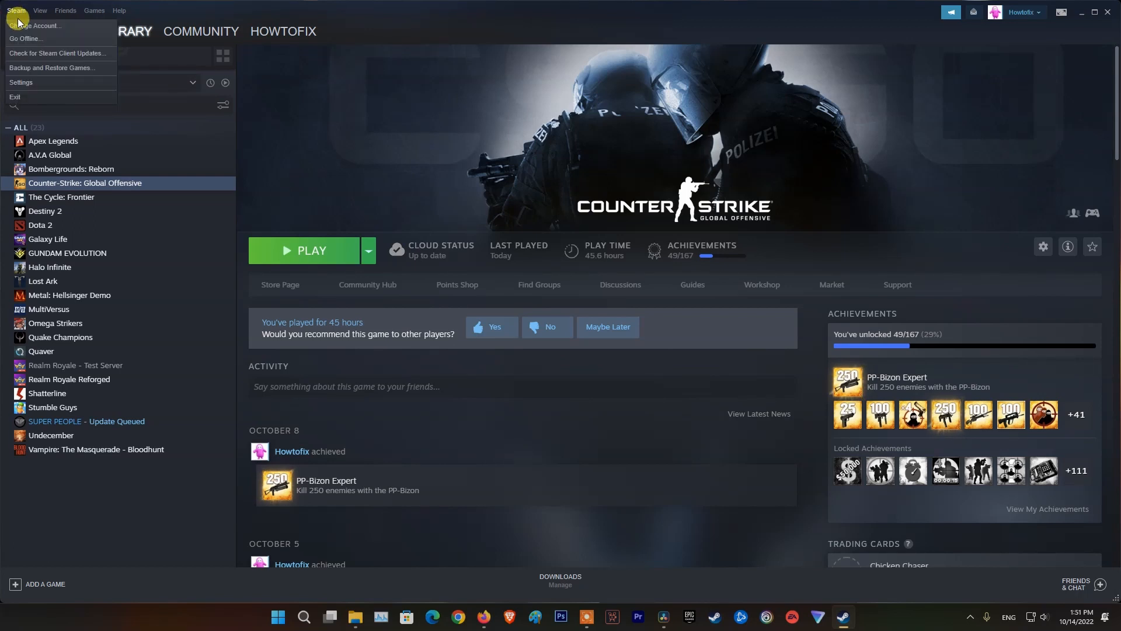
mouse_move(21, 82)
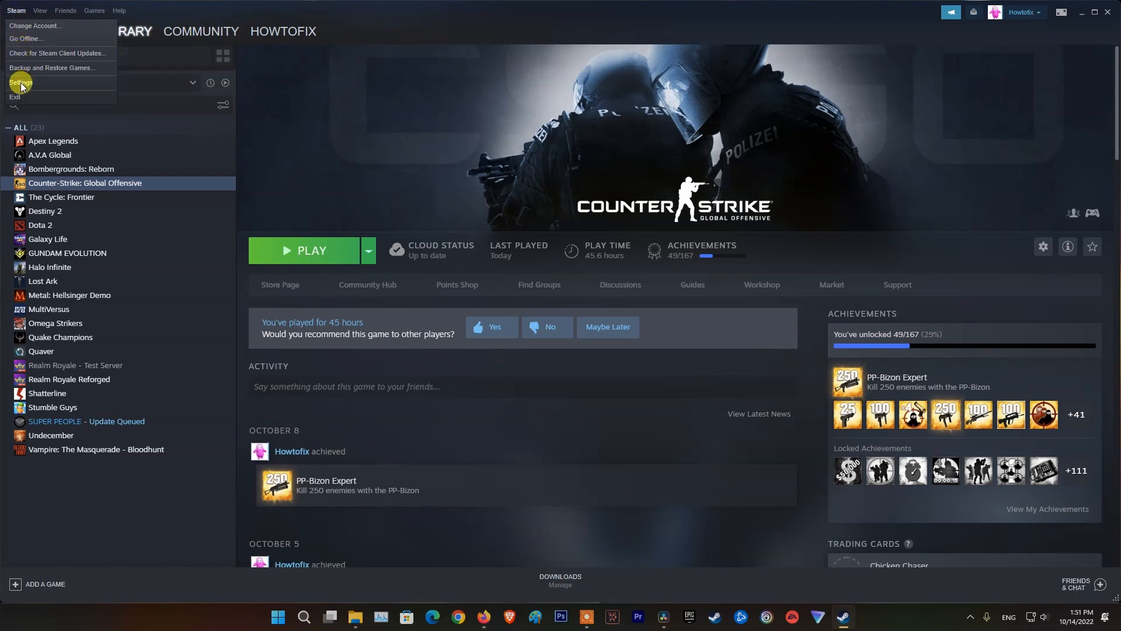
left_click(20, 82)
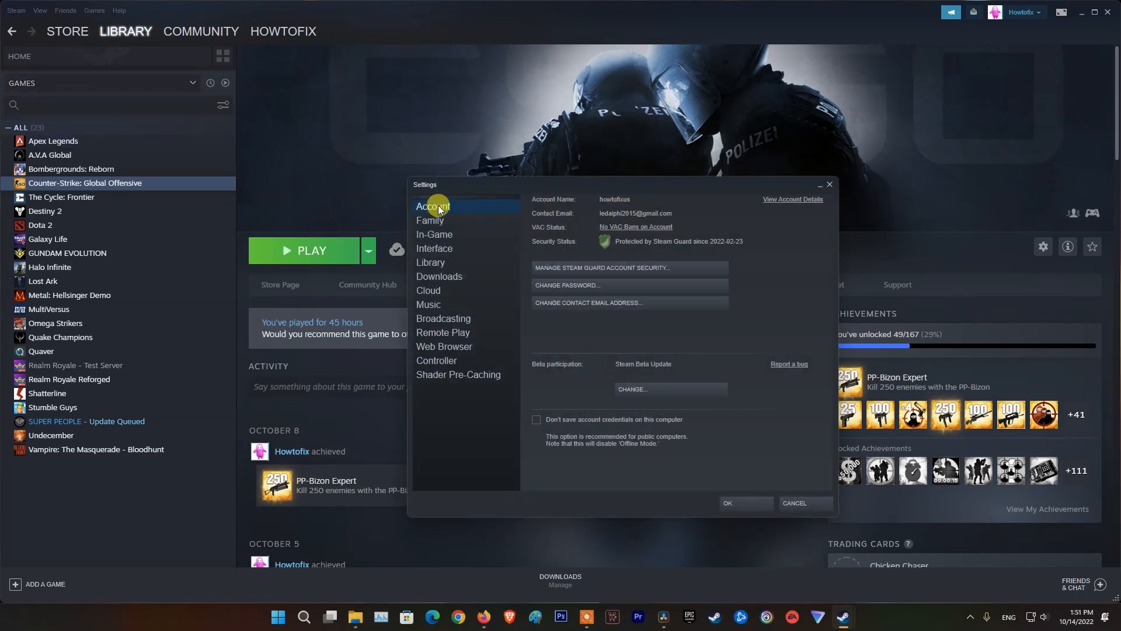
left_click(439, 278)
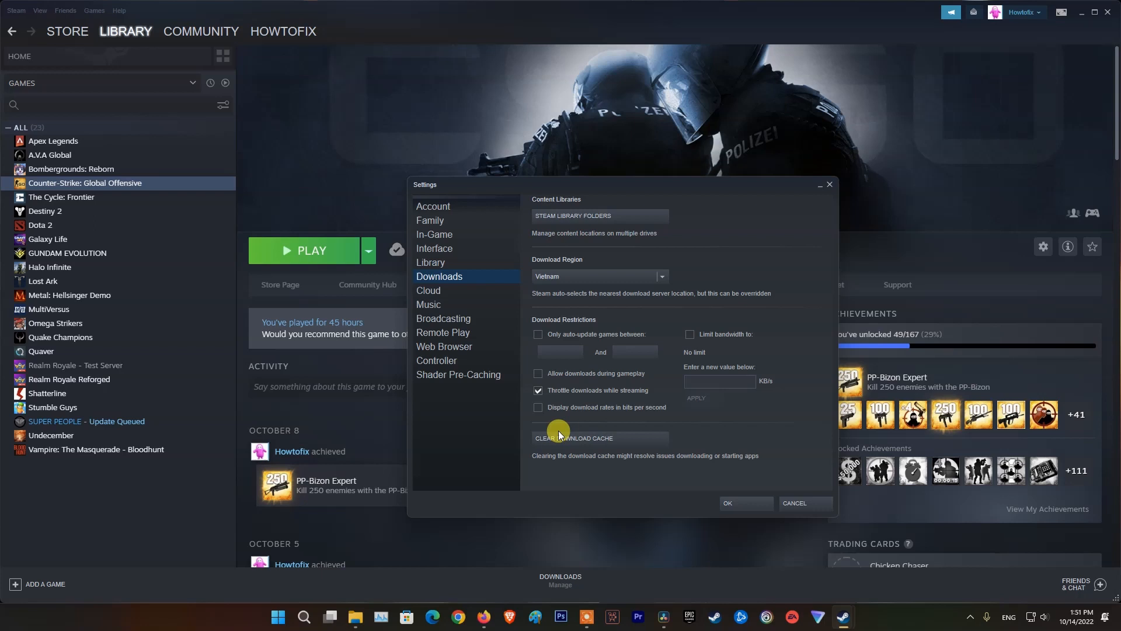
Step: Clear the download cache, confirming with OK, and check the system tray after Steam closes
left_click(572, 438)
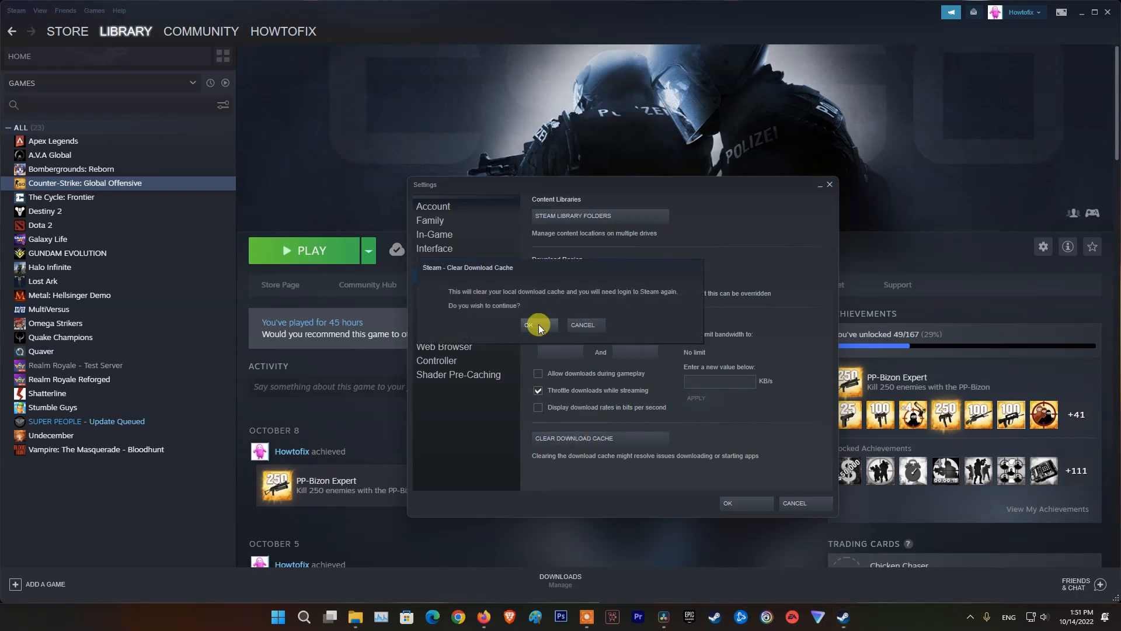
left_click(536, 327)
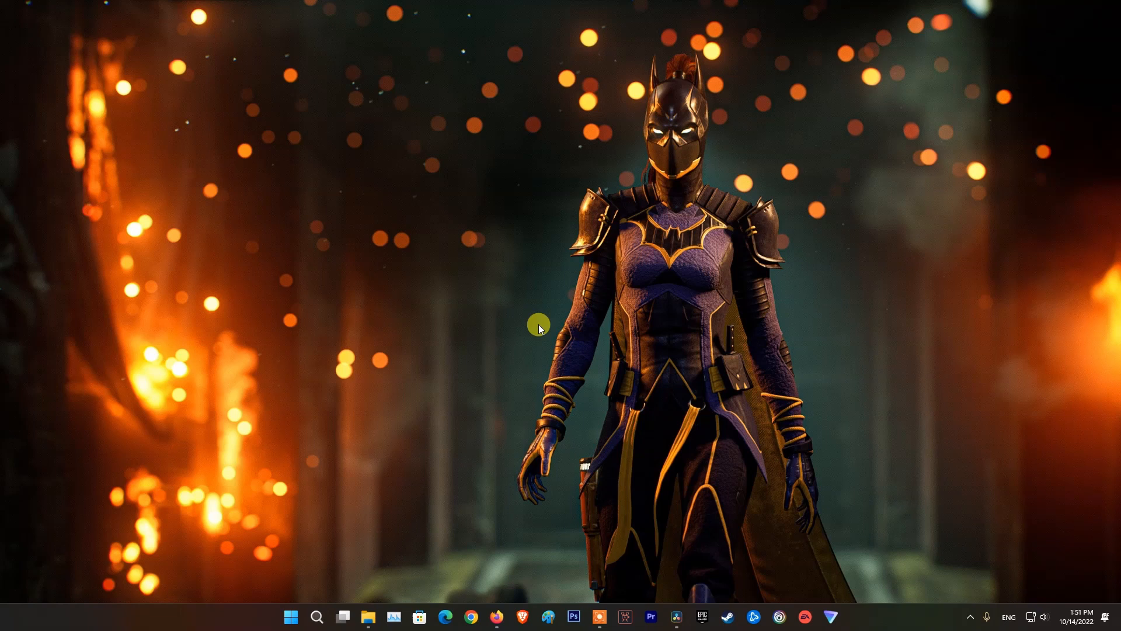
mouse_move(970, 616)
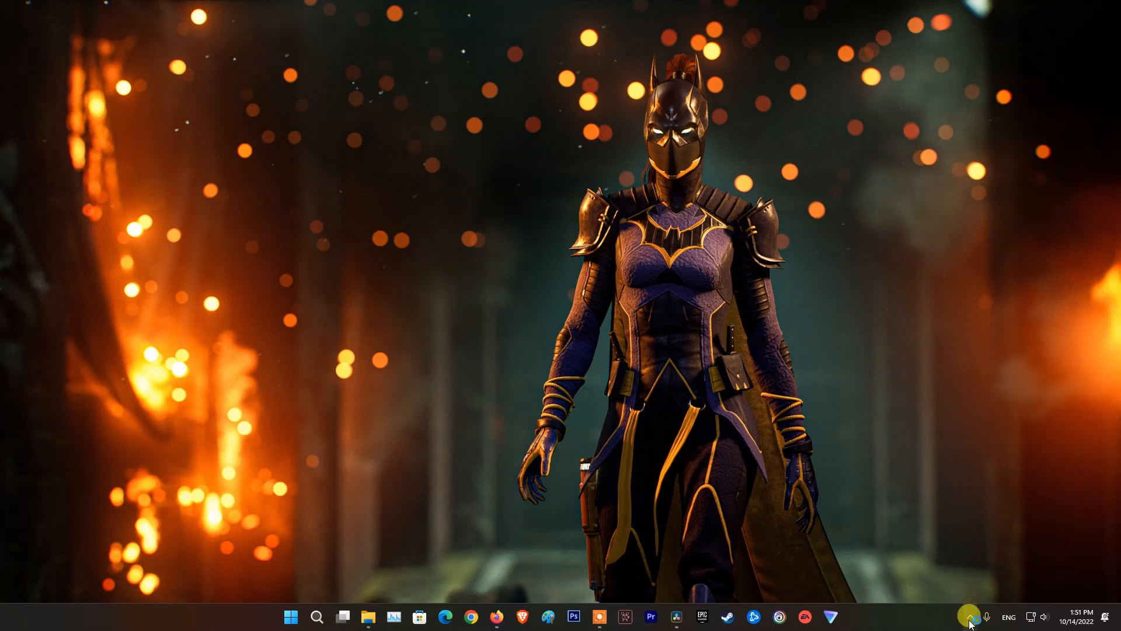
left_click(725, 616)
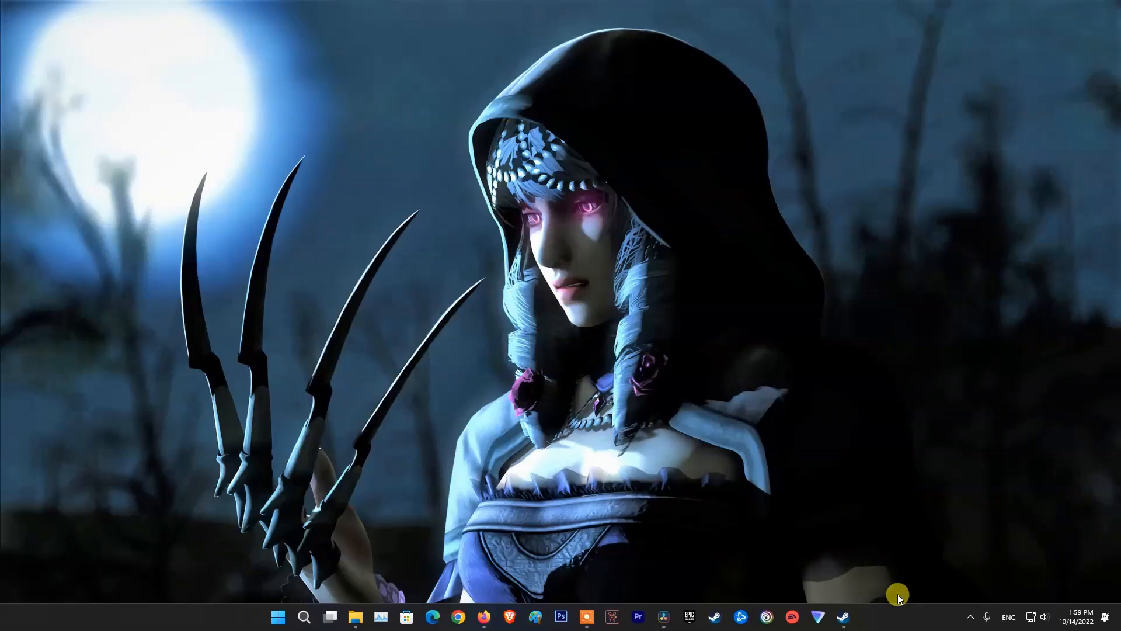
Step: Reopen Steam and bring up Steam Library Folders from the Downloads settings
left_click(842, 616)
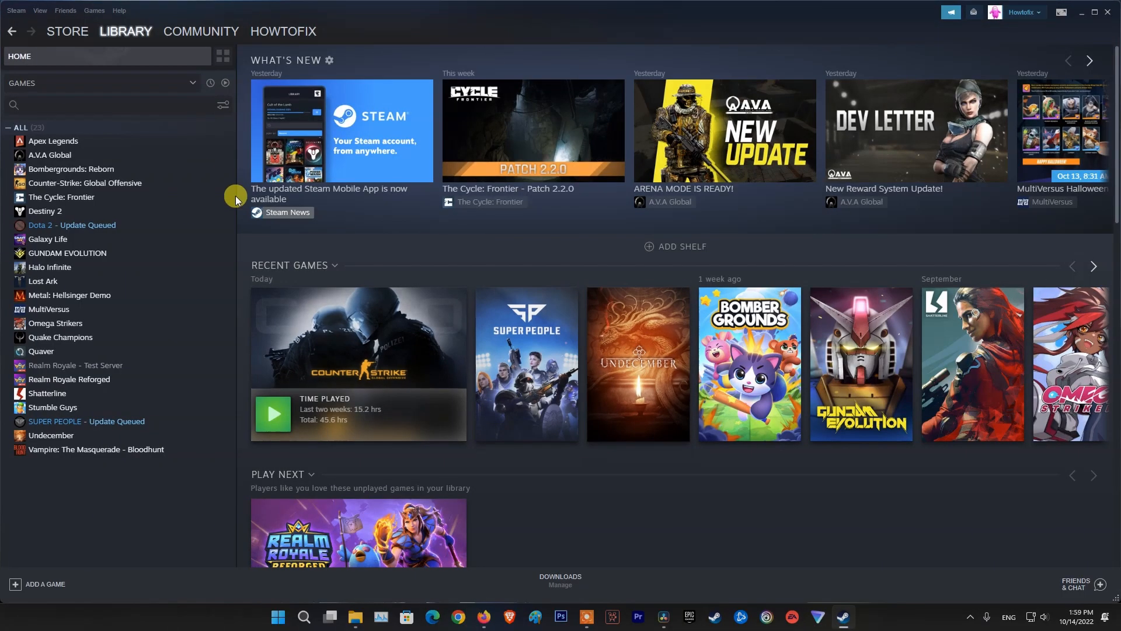
left_click(15, 10)
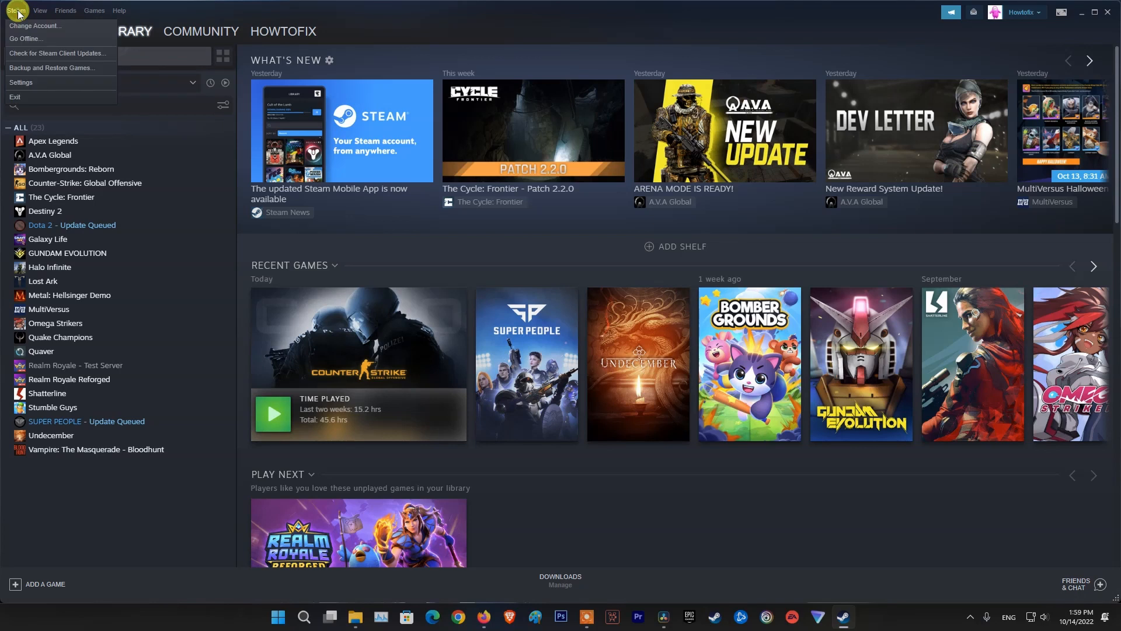
mouse_move(14, 84)
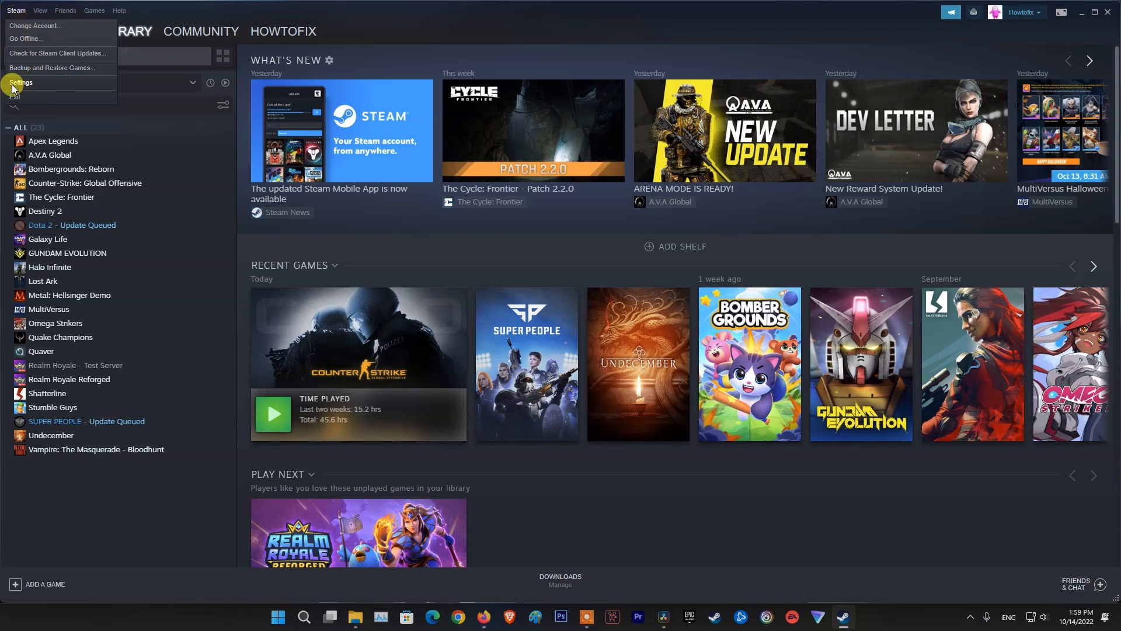
left_click(20, 83)
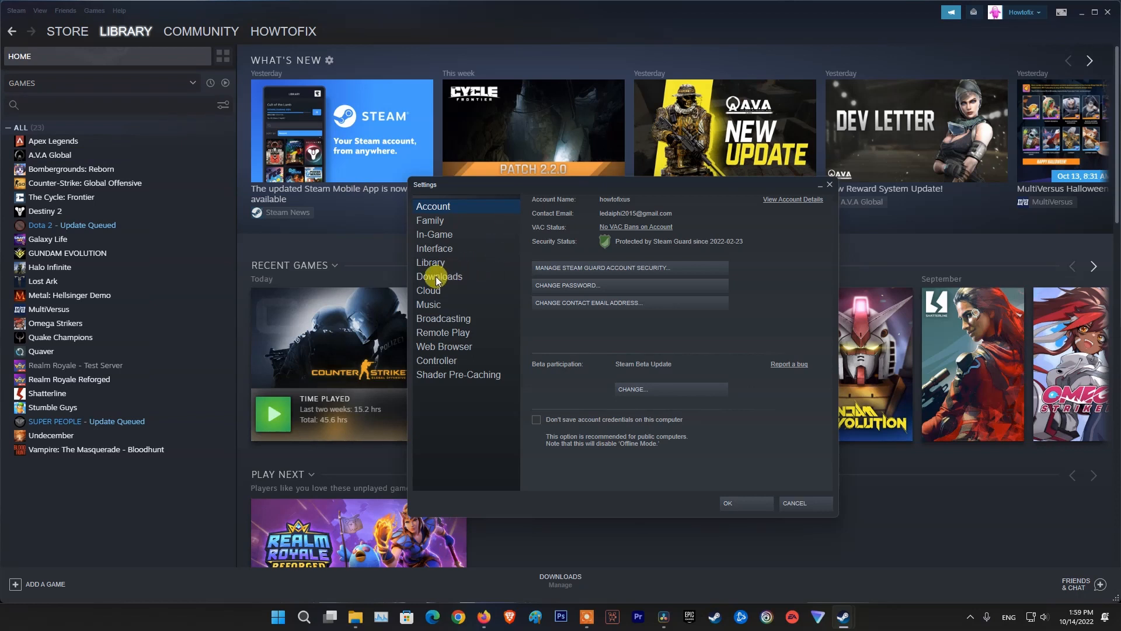
left_click(438, 276)
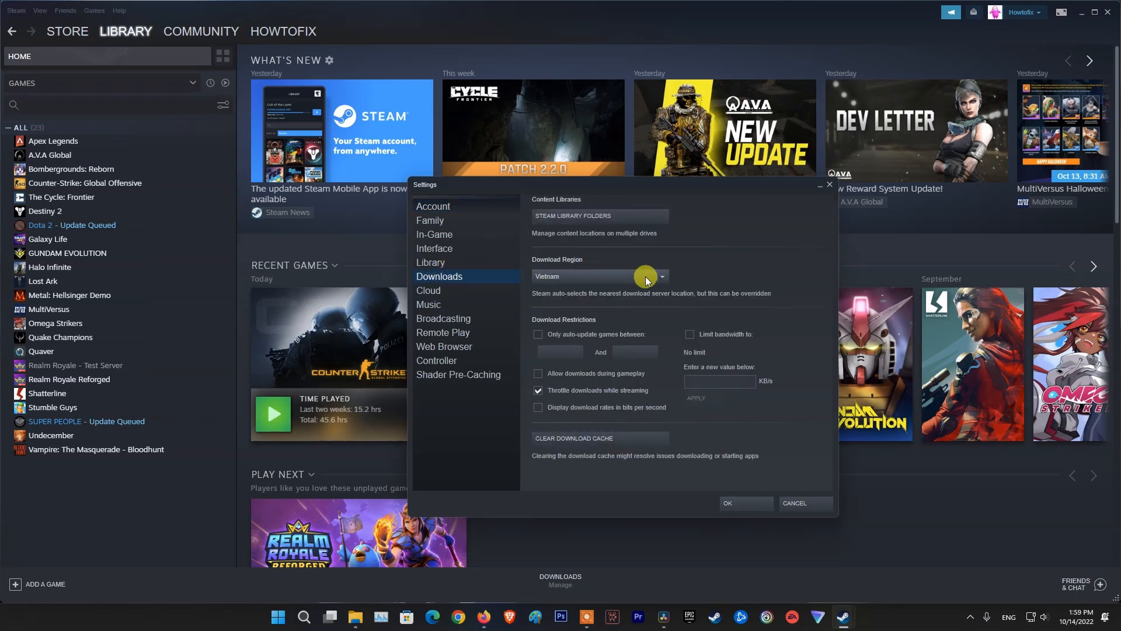
mouse_move(617, 216)
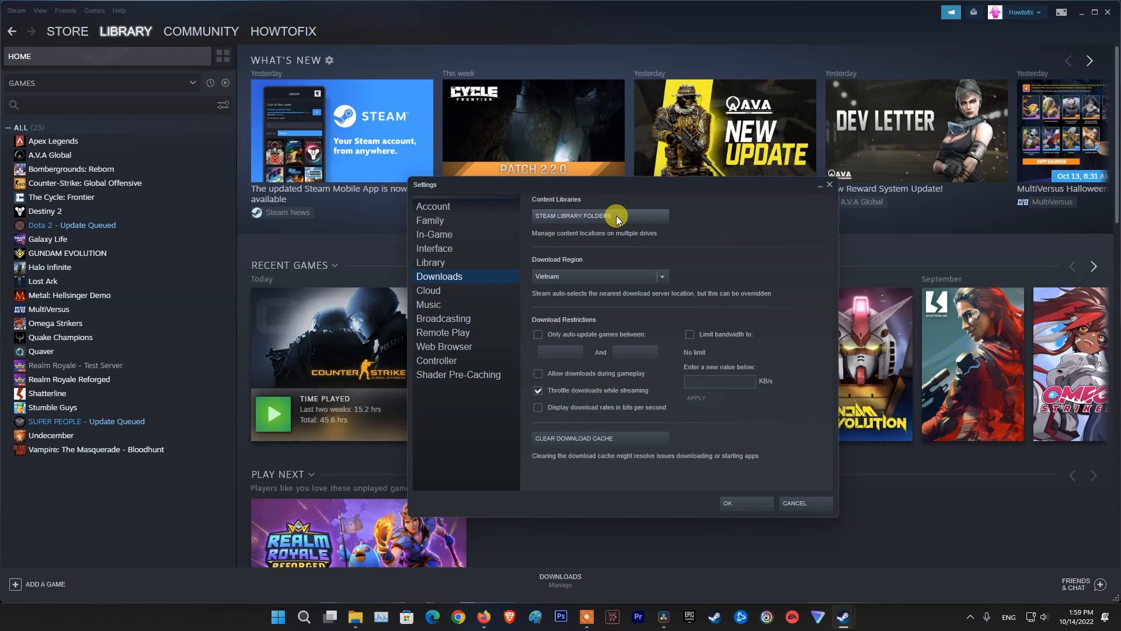
left_click(599, 214)
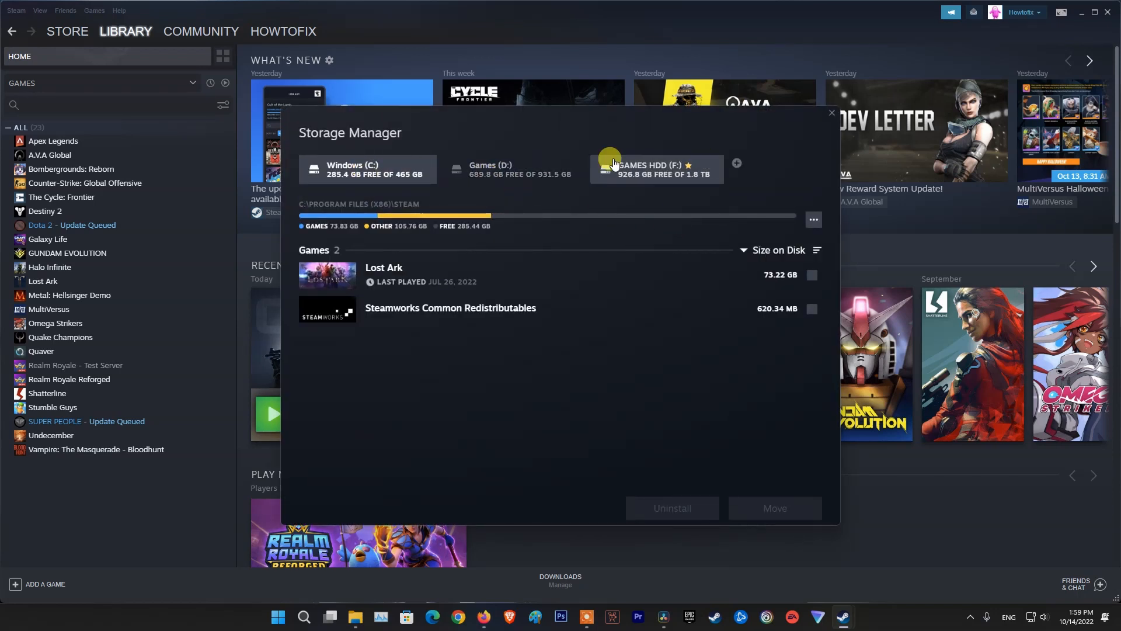
Step: Select the GAMES HDD (F:) drive and run Repair Folder on F:\SteamLibrary
left_click(652, 168)
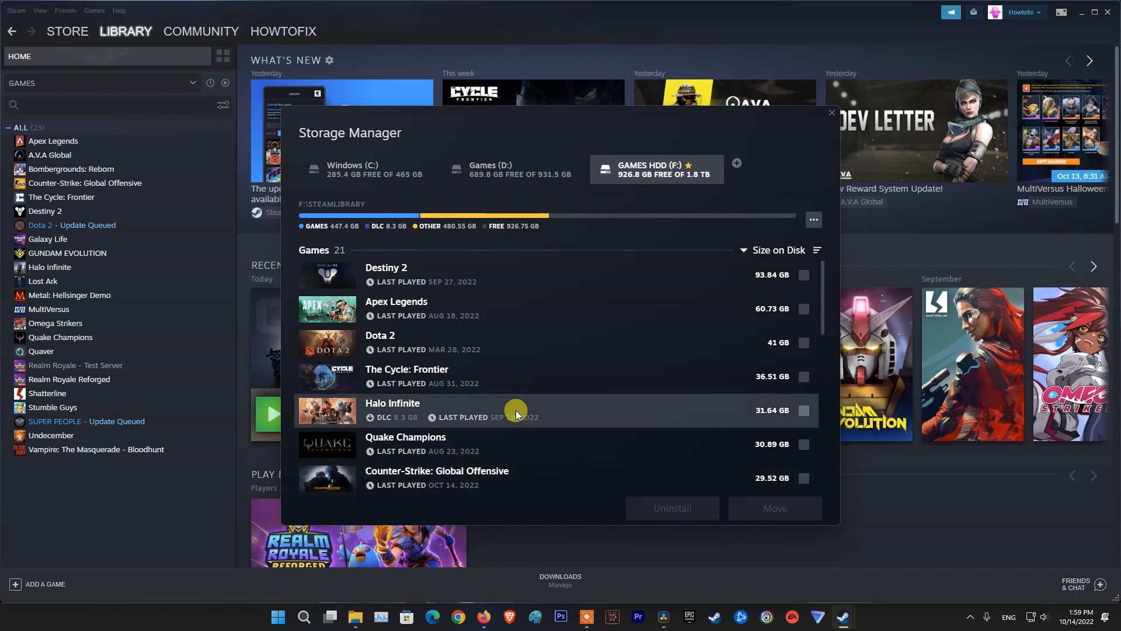
scroll("down", 3)
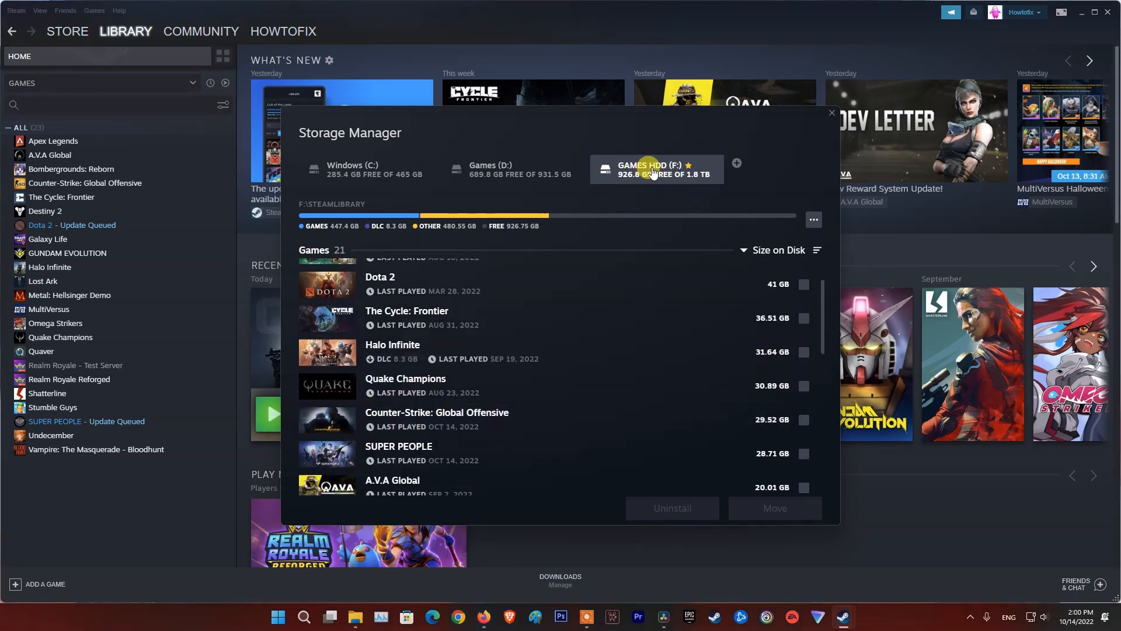
left_click(814, 222)
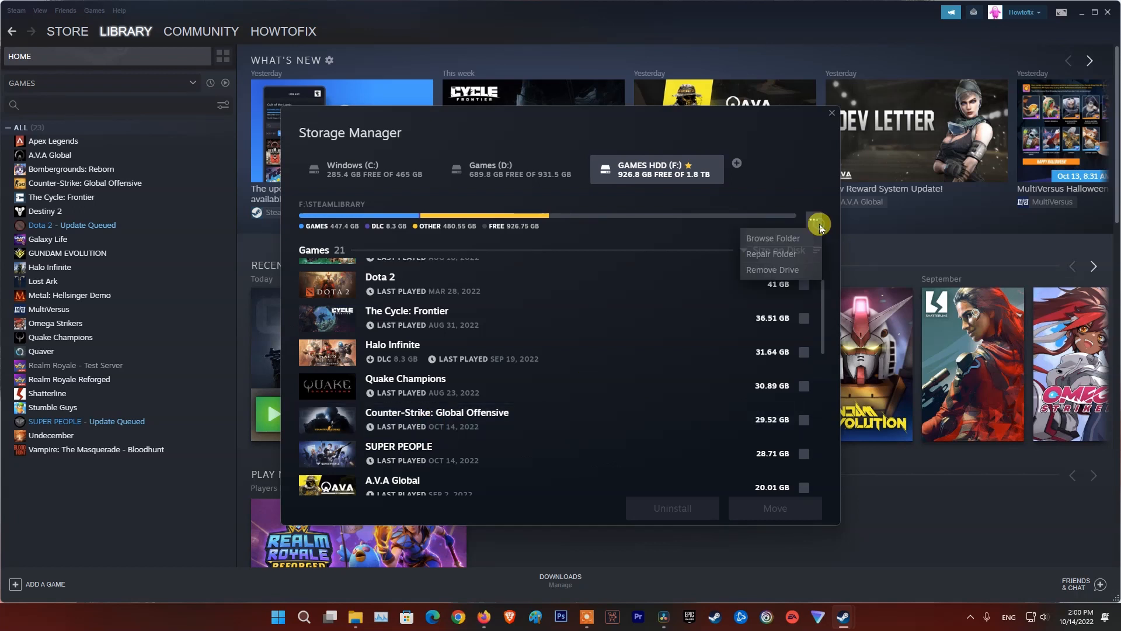
left_click(770, 254)
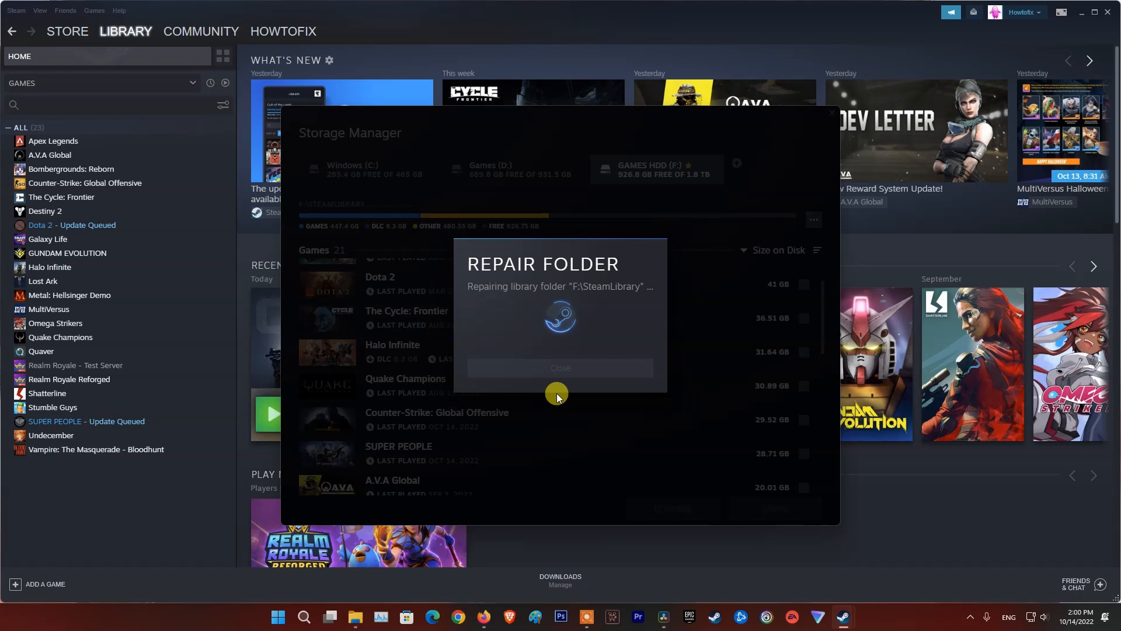
mouse_move(565, 296)
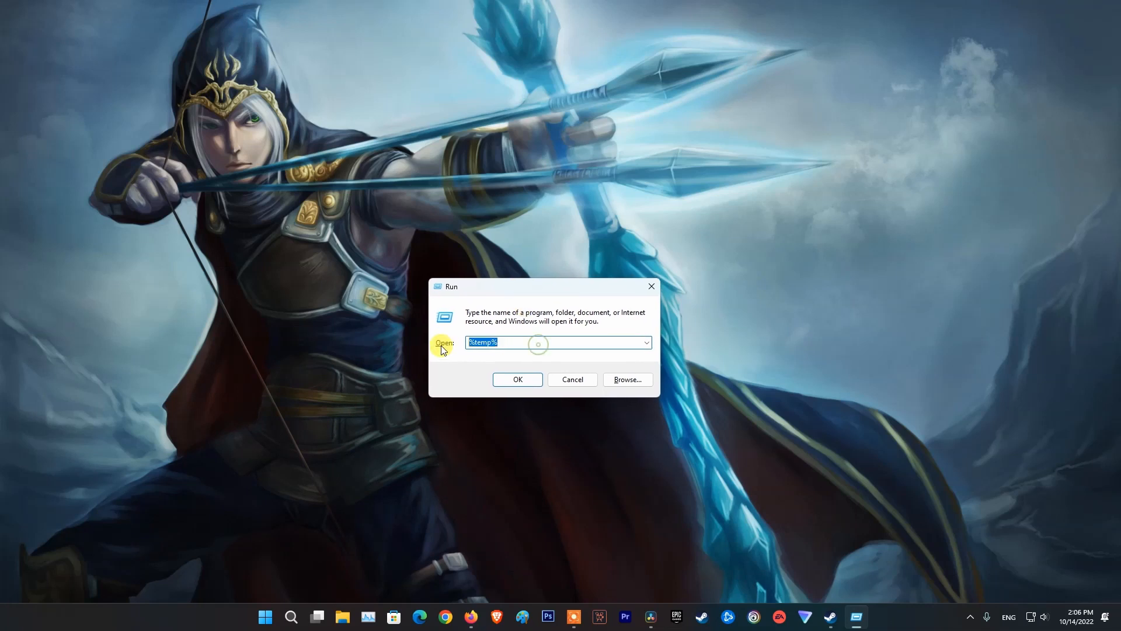
Step: Select all 180 items in the Temp folder and delete them, then return to Steam
left_click(517, 378)
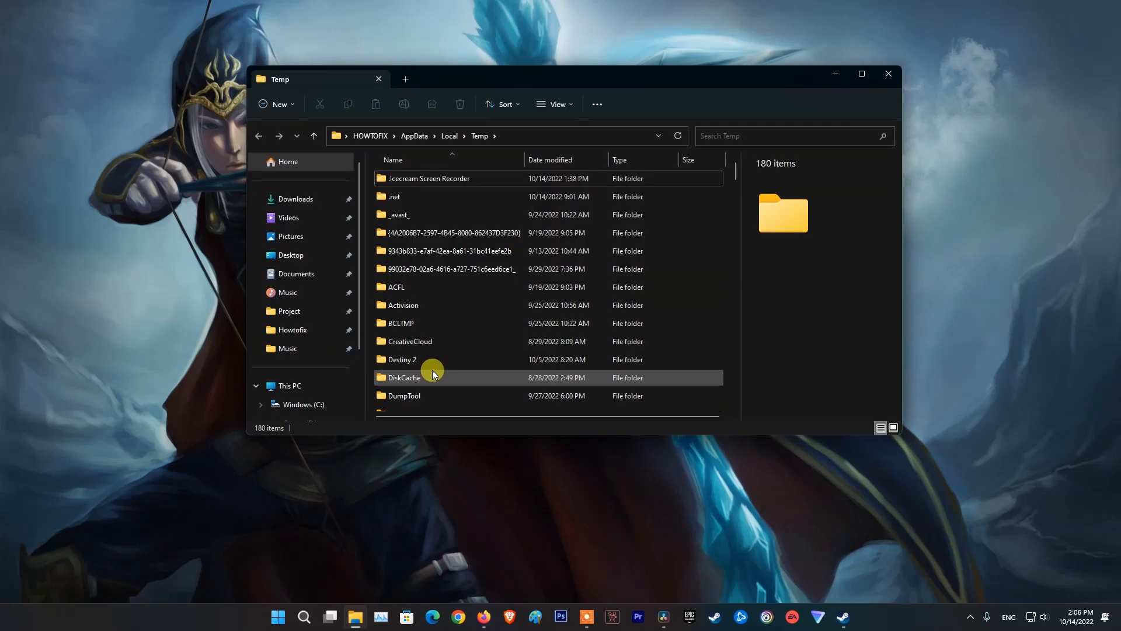
key("ctrl+a")
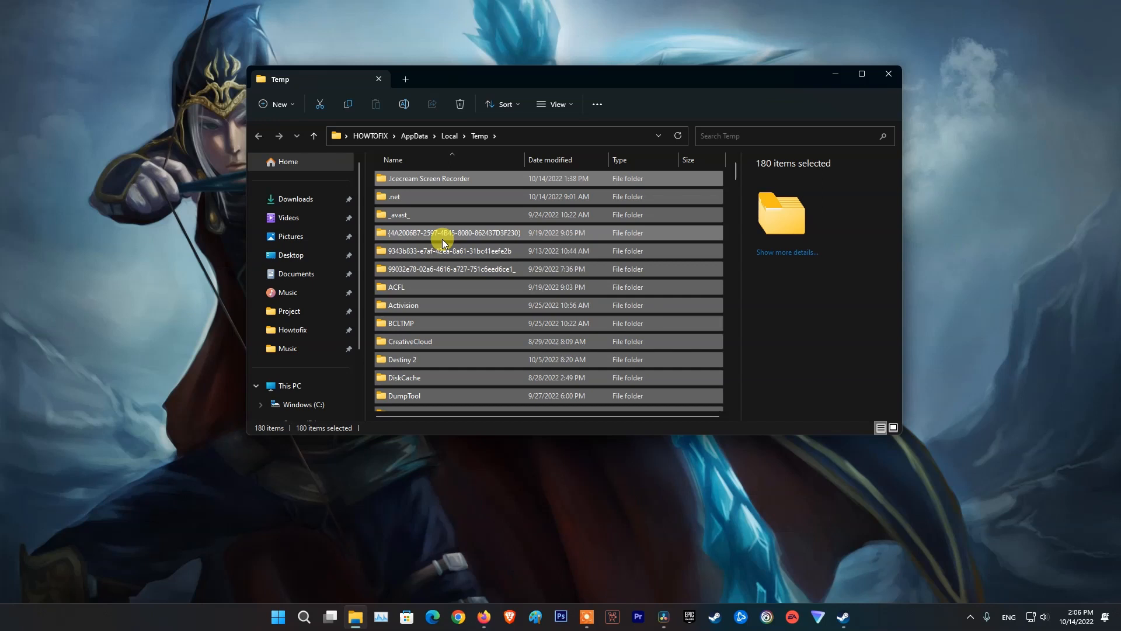
mouse_move(520, 218)
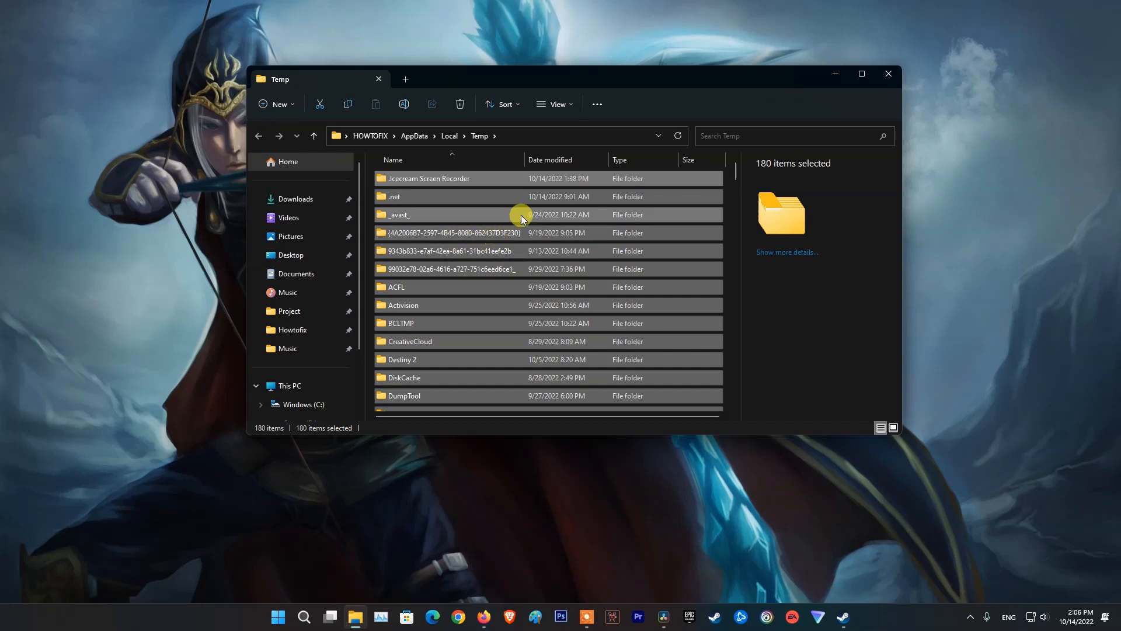
right_click(521, 219)
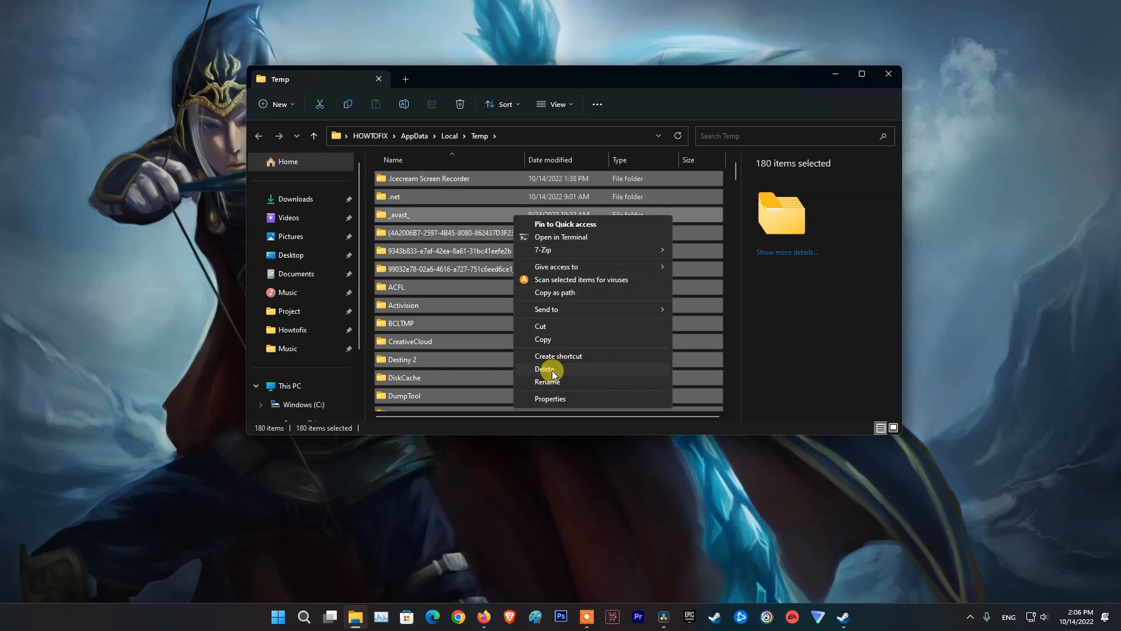
left_click(278, 615)
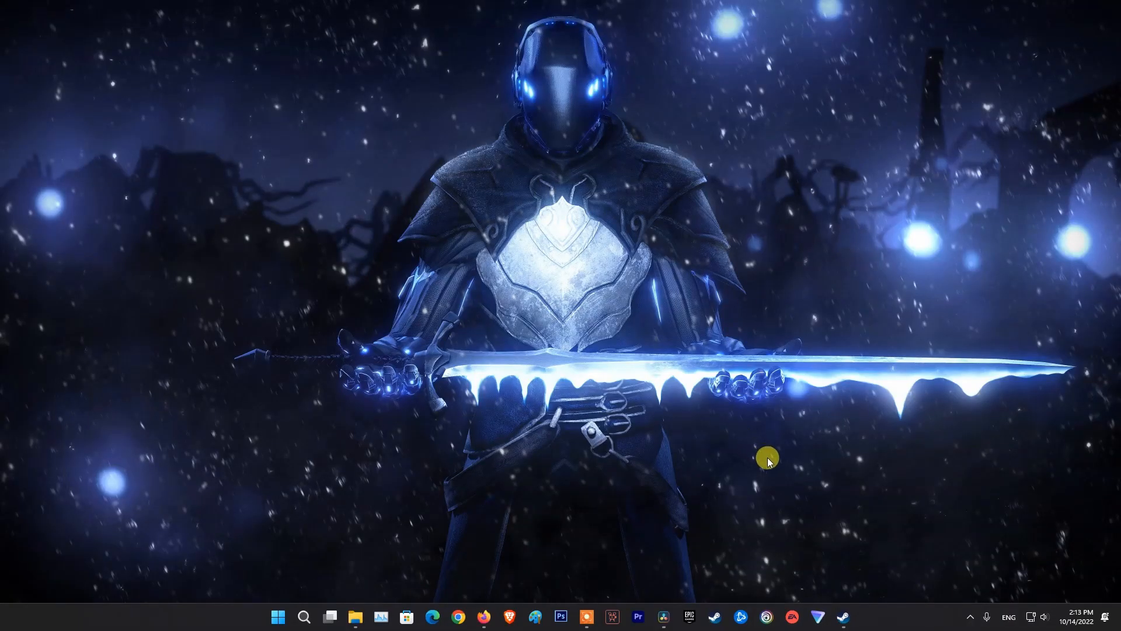
left_click(839, 615)
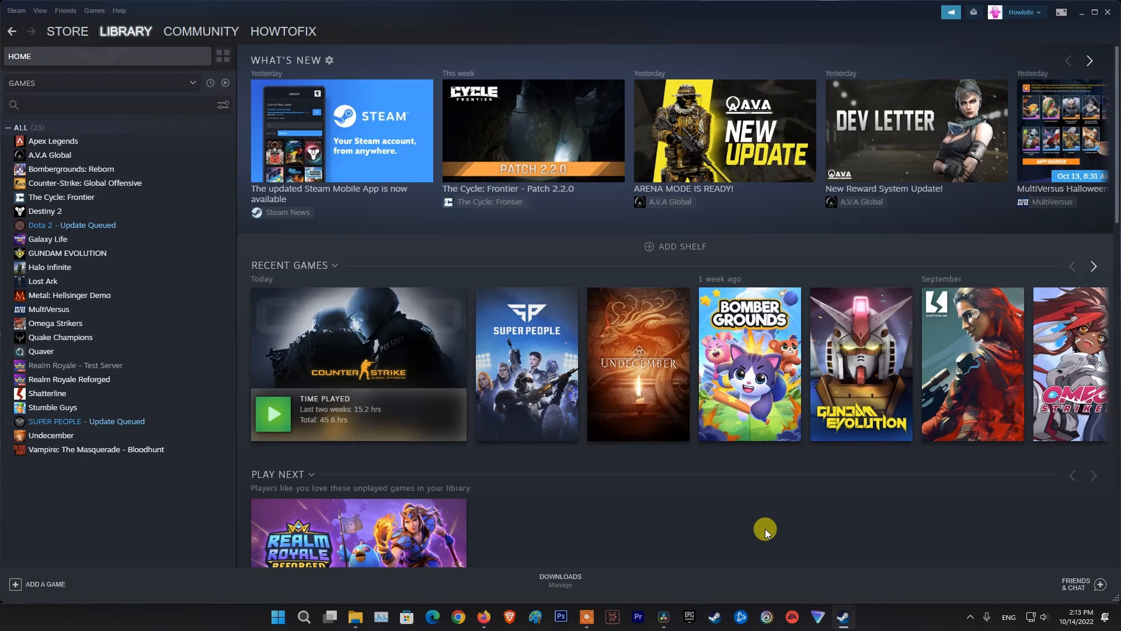
mouse_move(84, 182)
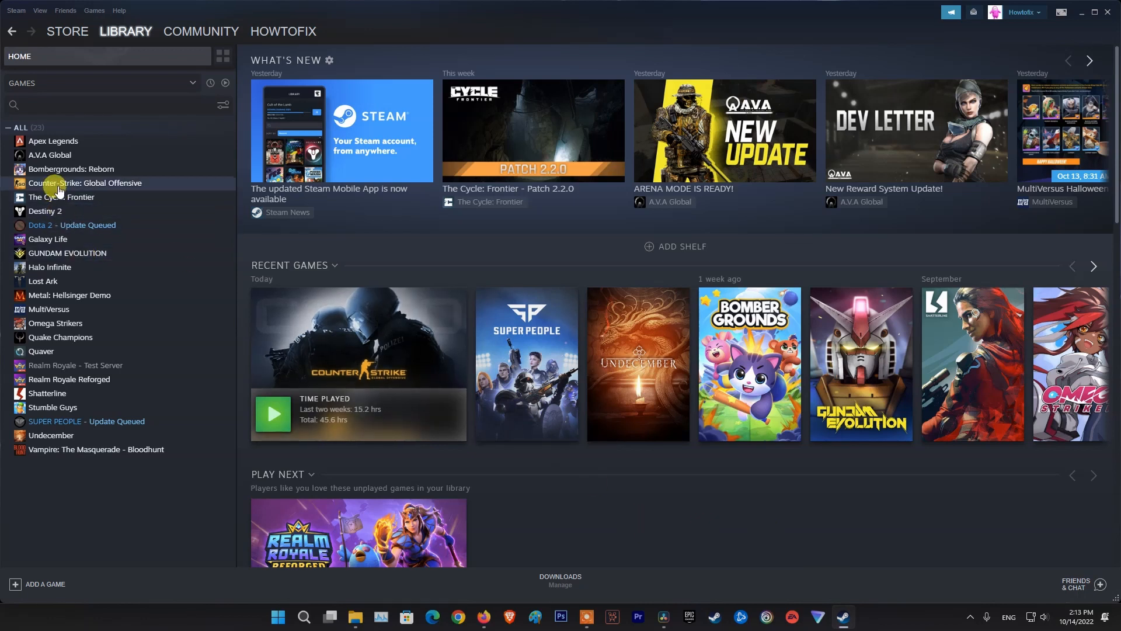
Step: Clear the -dx11 entry from CS:GO's Launch Options in Properties and close them
right_click(84, 183)
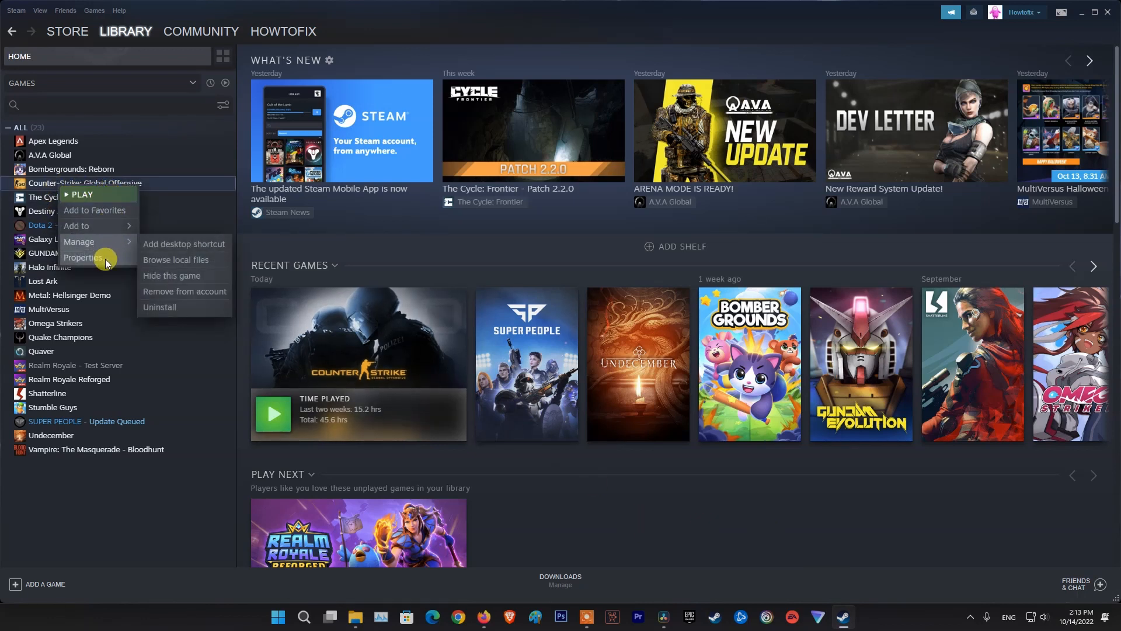
left_click(85, 257)
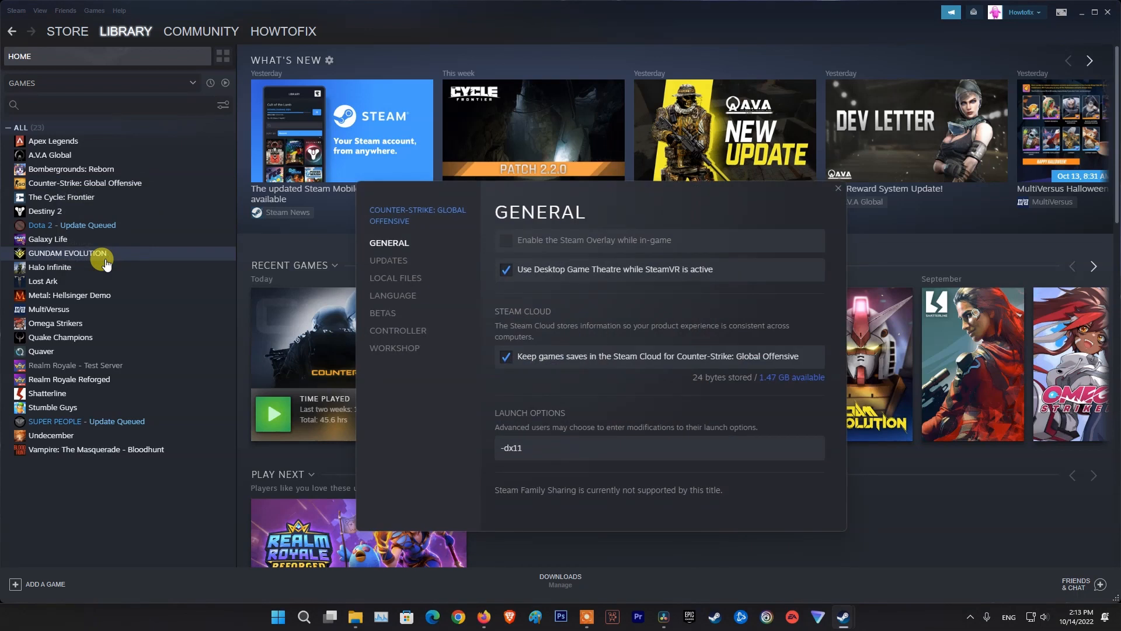
mouse_move(392, 236)
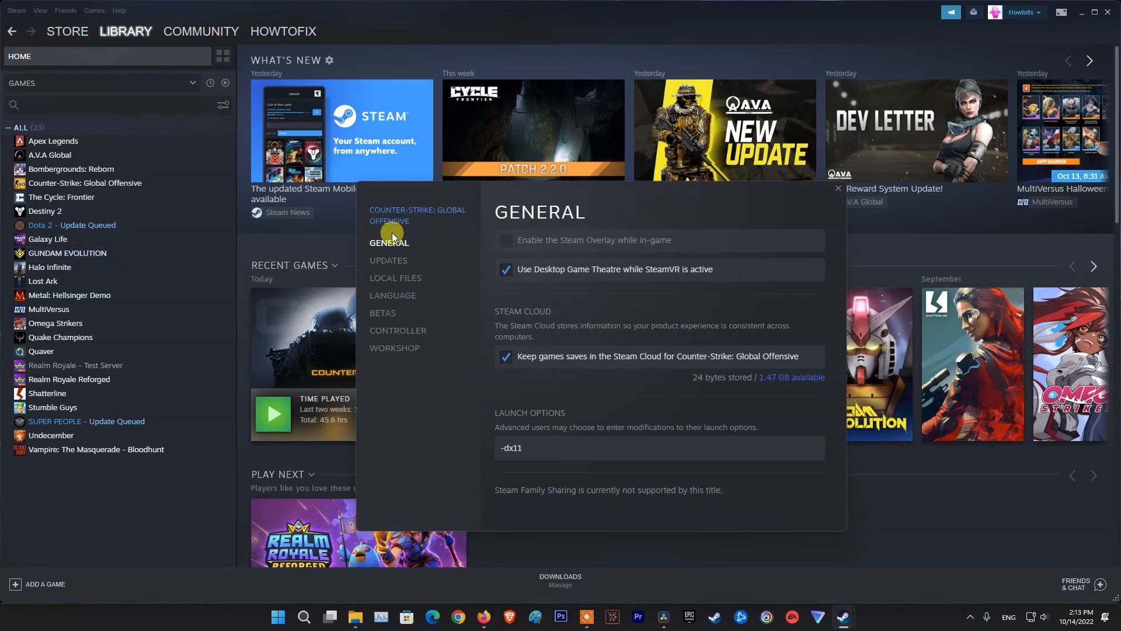
mouse_move(527, 422)
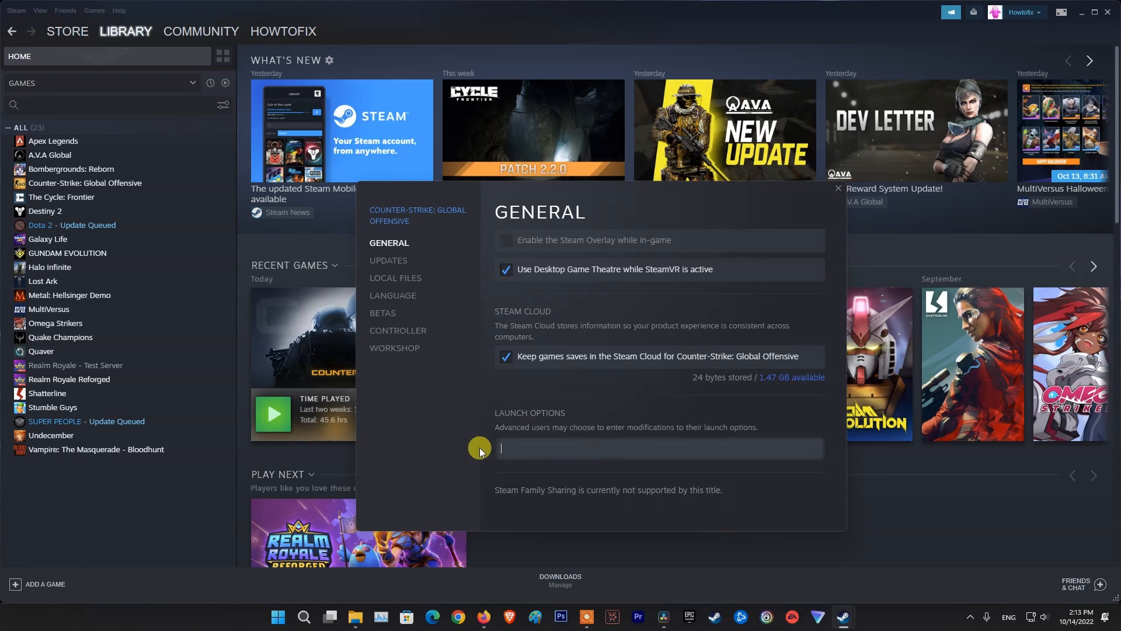
mouse_move(813, 218)
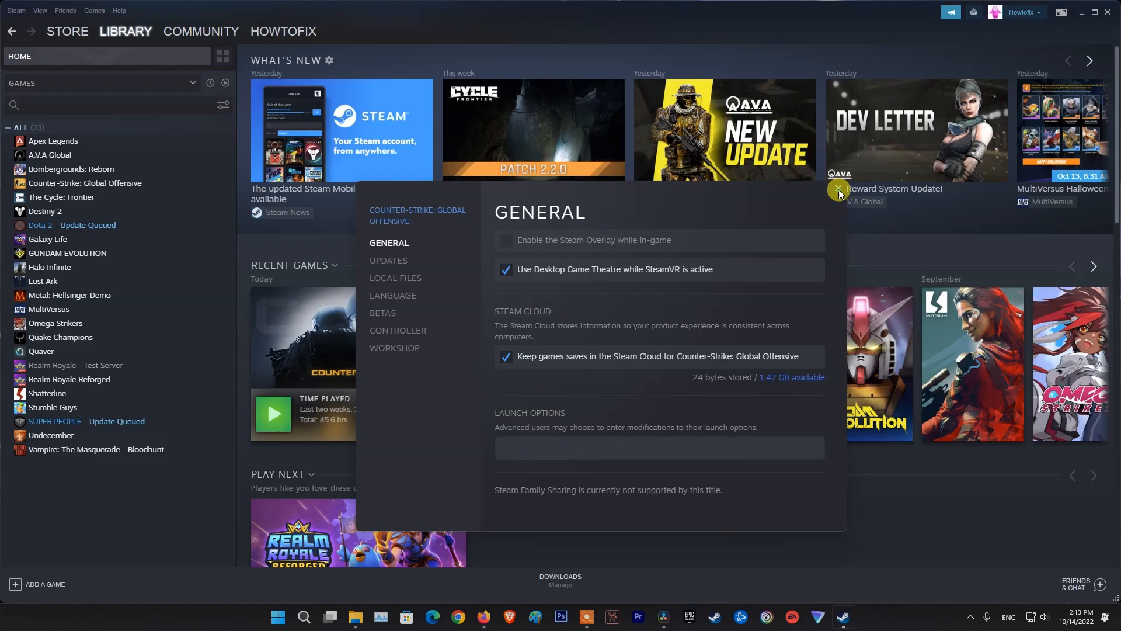
left_click(836, 193)
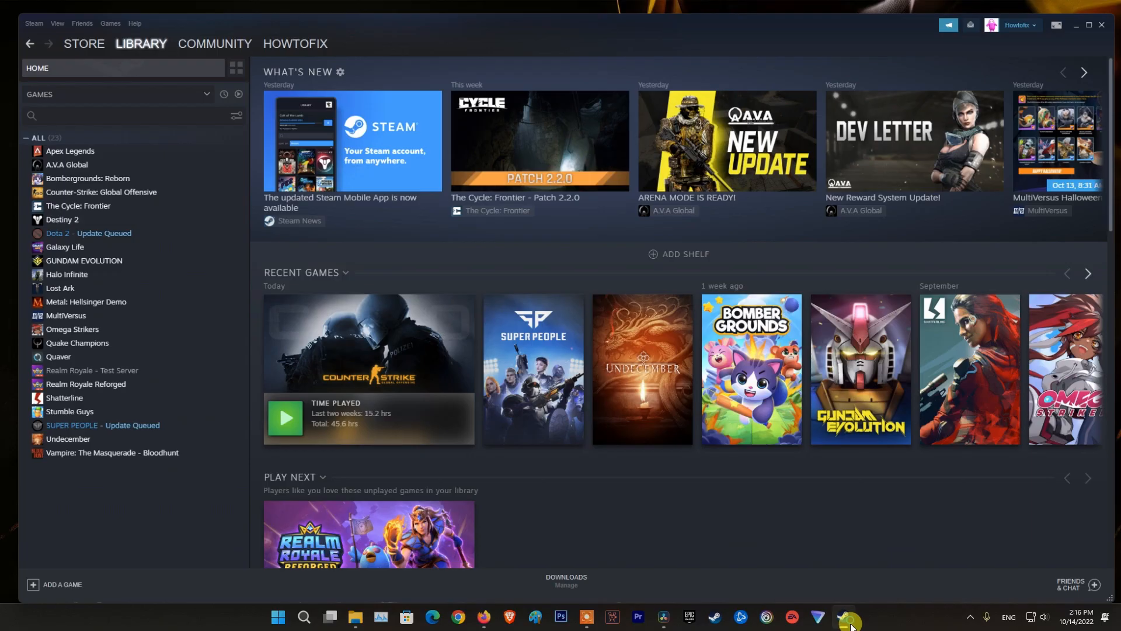
Step: Open CS:GO's Properties on the Local Files page to verify integrity of game files
right_click(100, 191)
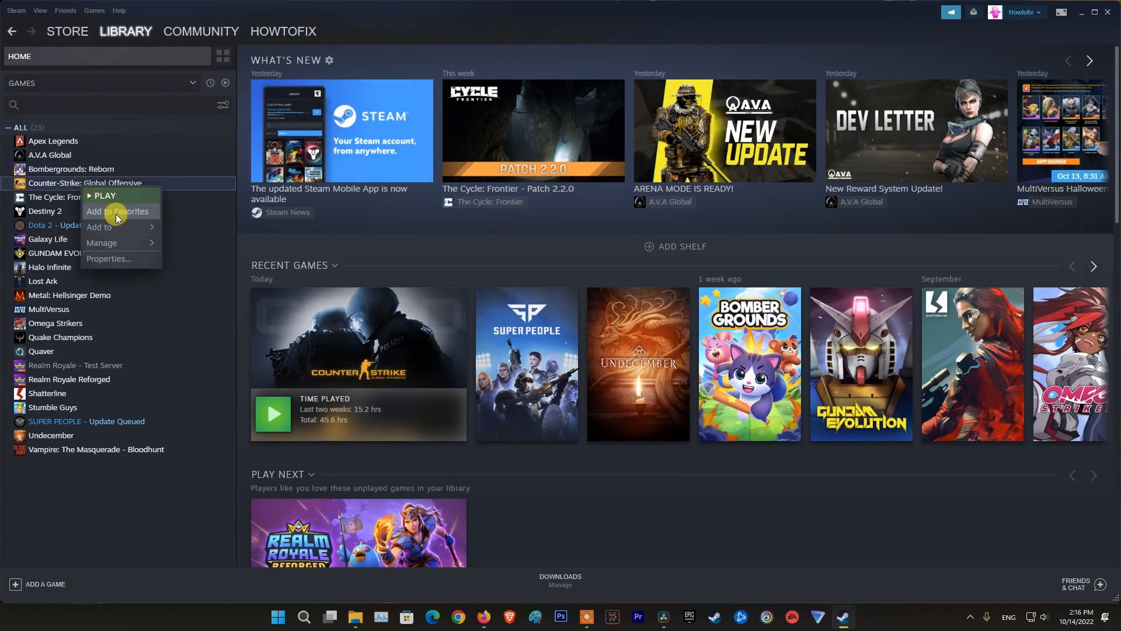
left_click(108, 258)
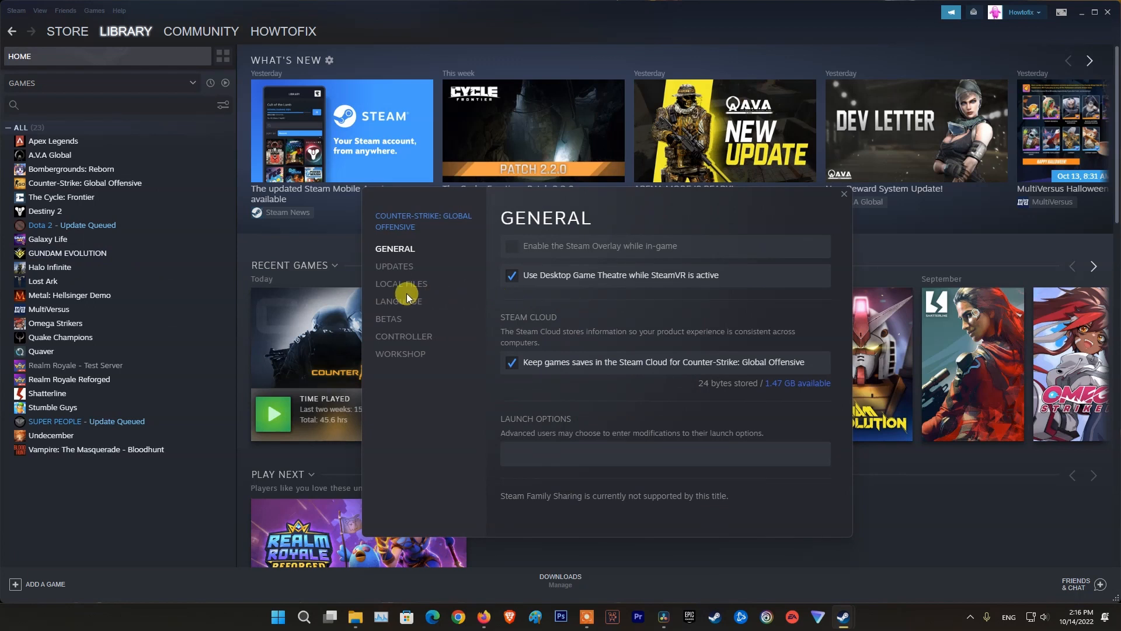
left_click(400, 282)
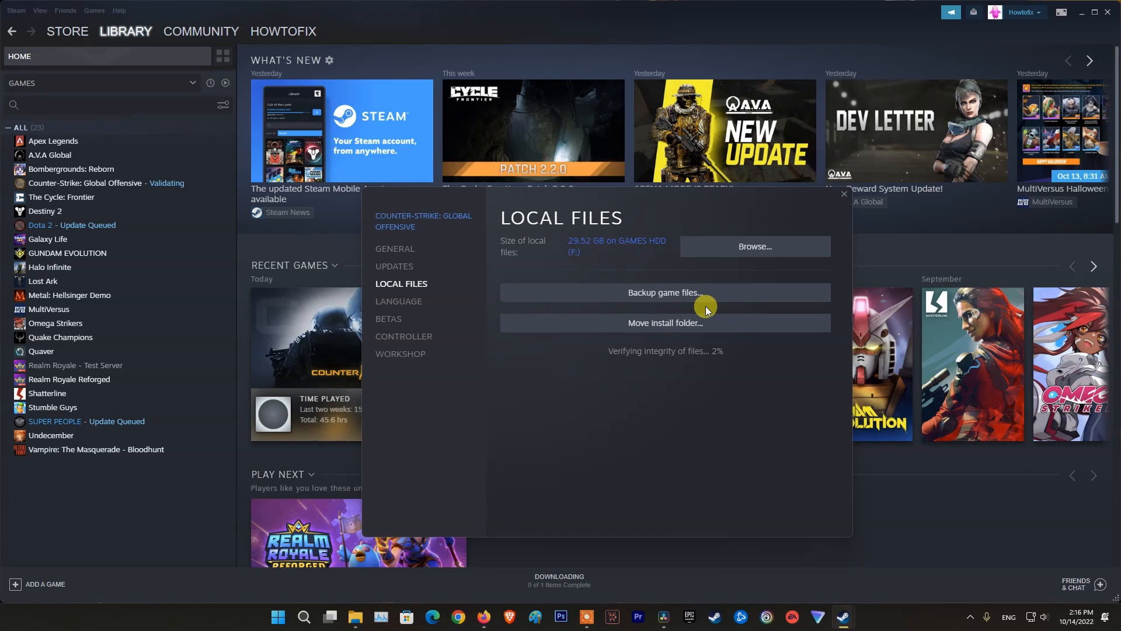
mouse_move(736, 392)
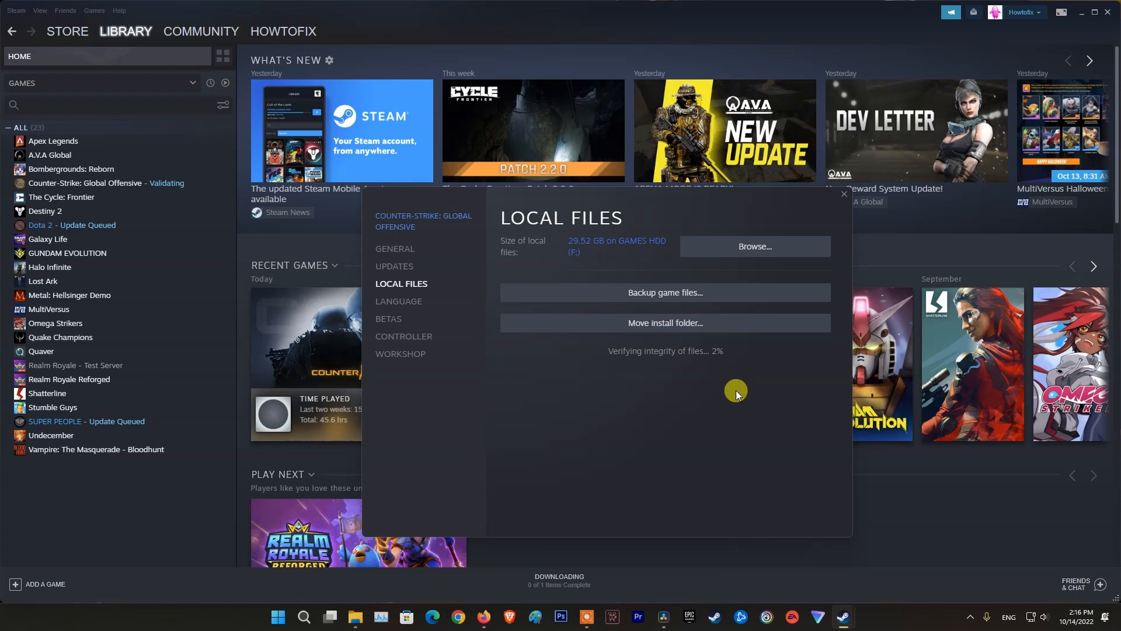
mouse_move(785, 422)
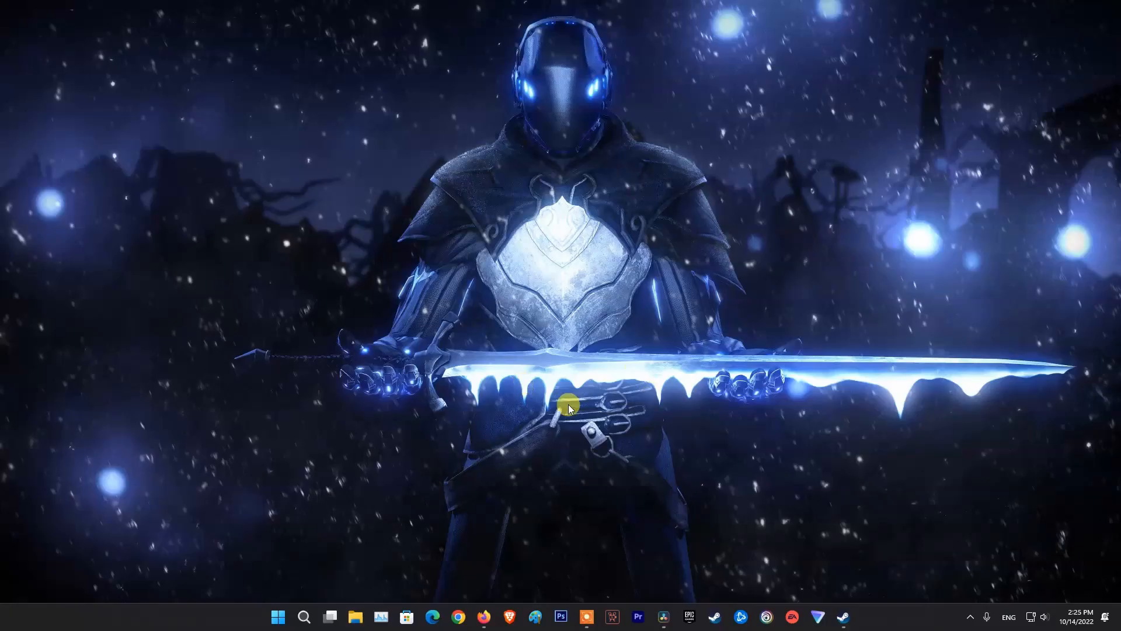
mouse_move(611, 462)
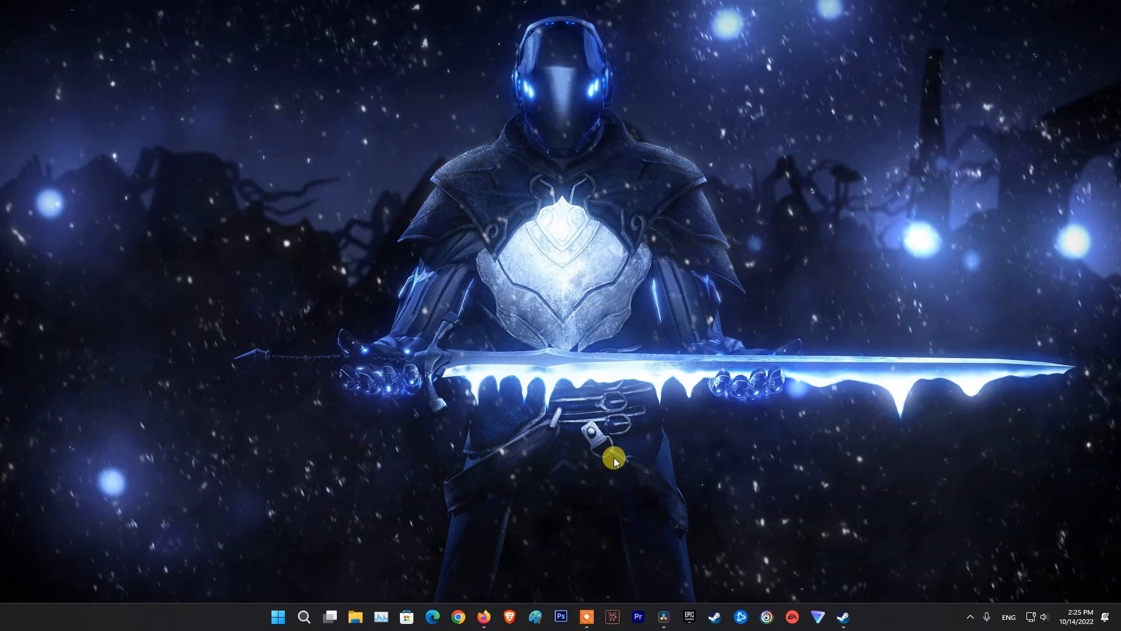
Step: Show the hidden system tray icons to reach the running Steam icon
left_click(970, 616)
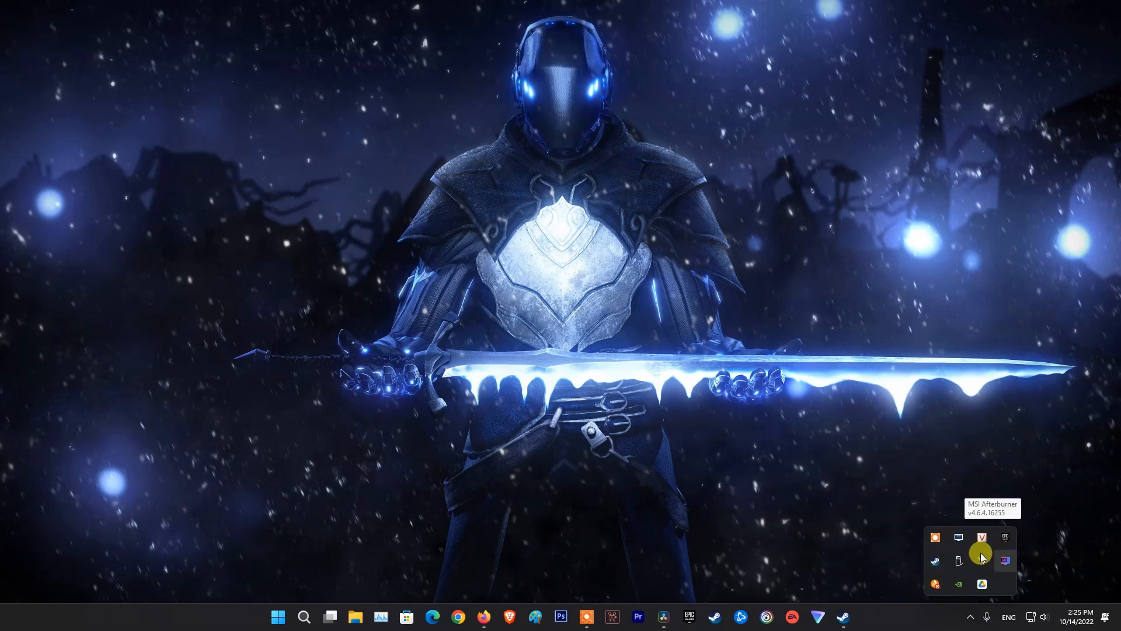
mouse_move(945, 558)
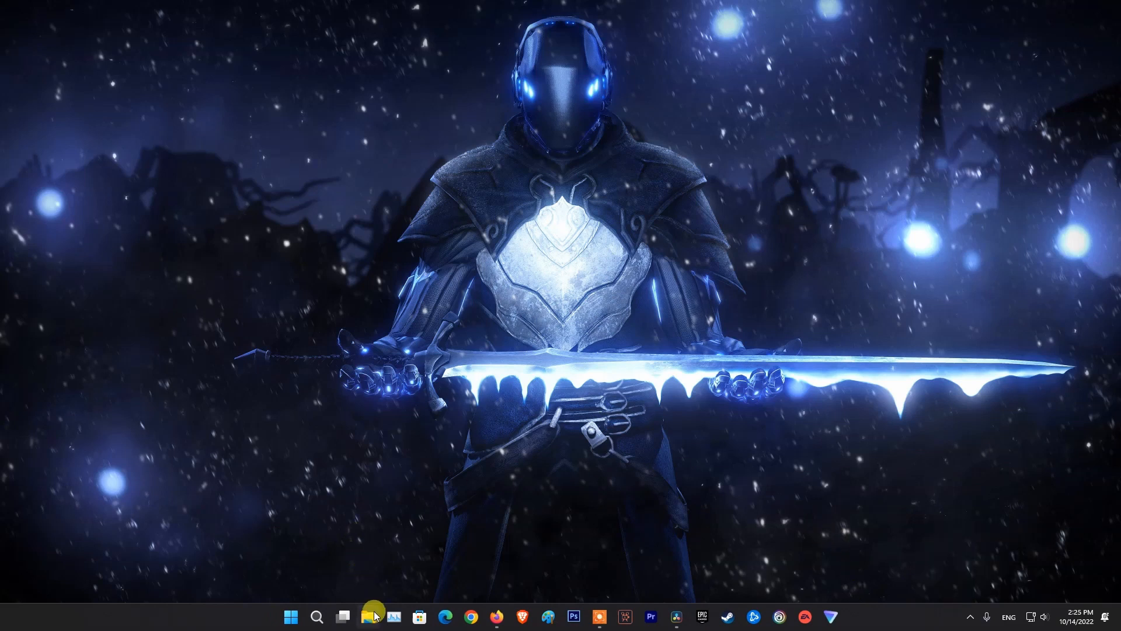
Step: Navigate This PC > Windows (C:) > Program Files (x86) > Steam > bin
left_click(372, 615)
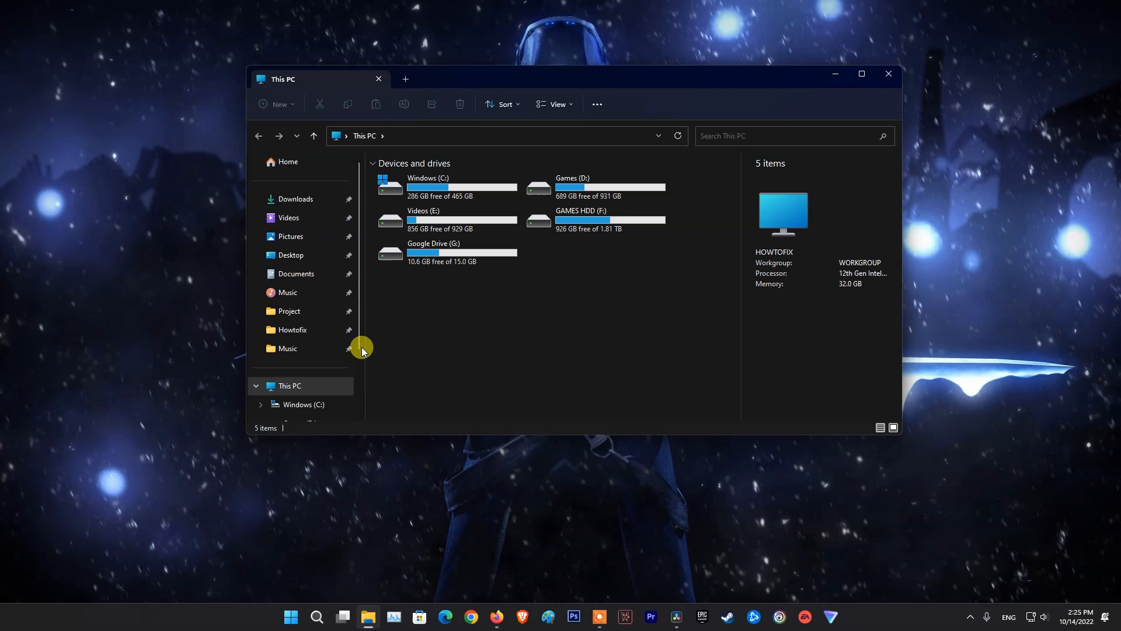
left_click(446, 187)
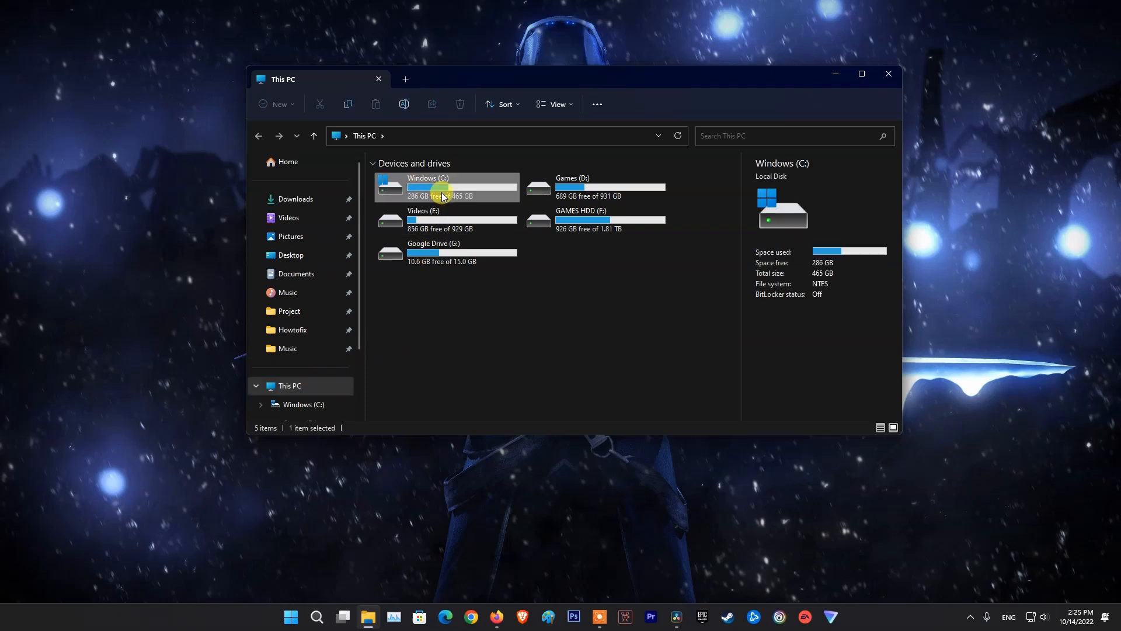
double_click(427, 187)
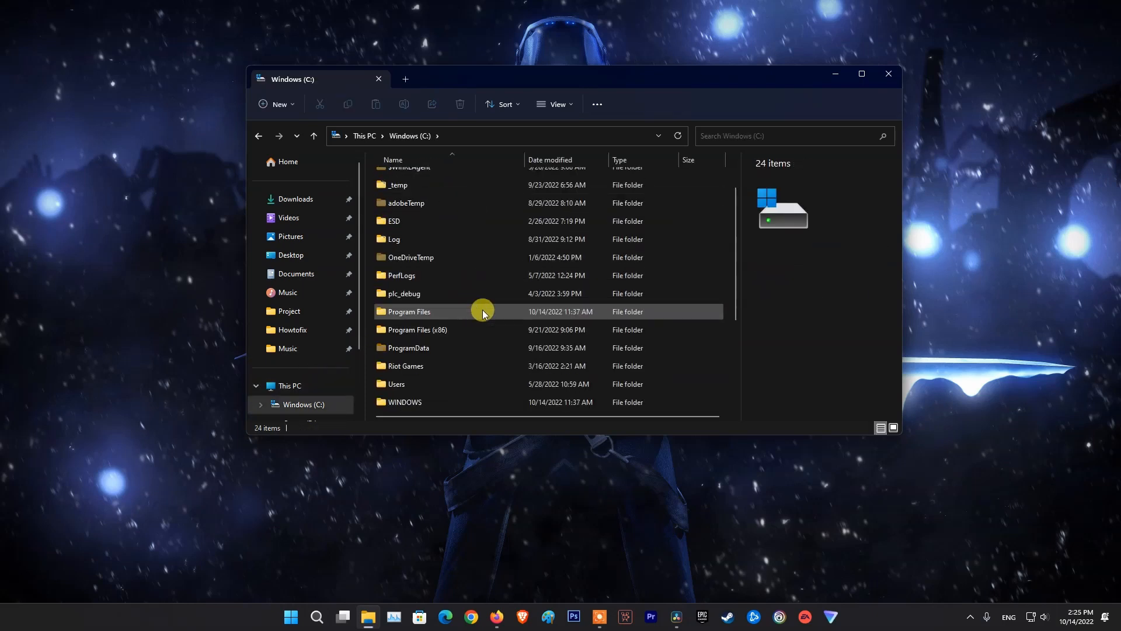
double_click(416, 329)
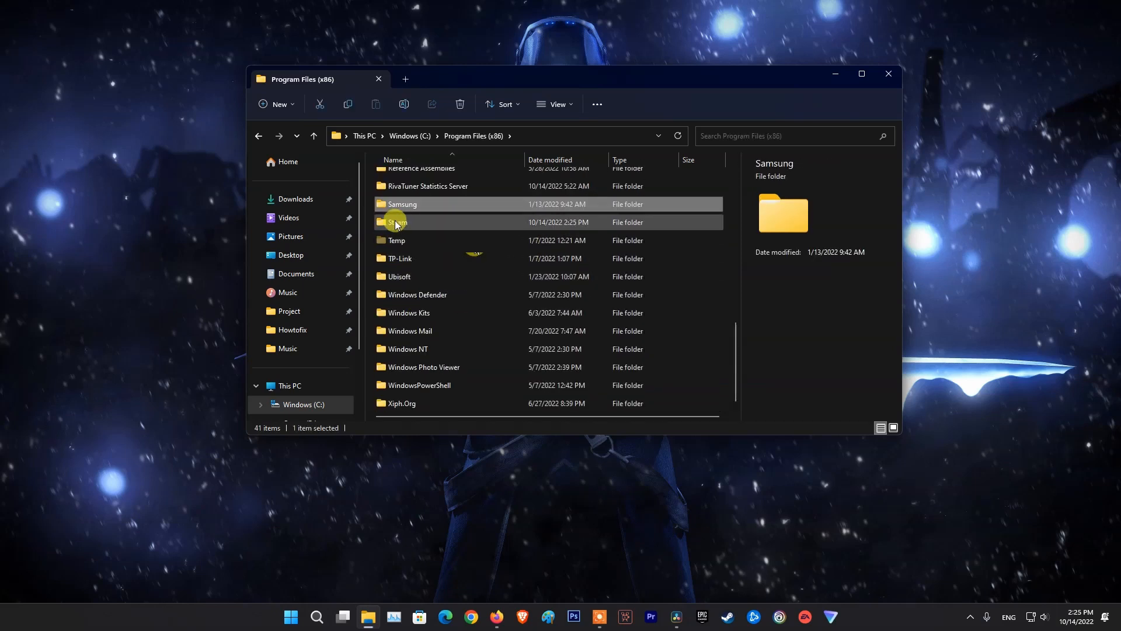
double_click(401, 221)
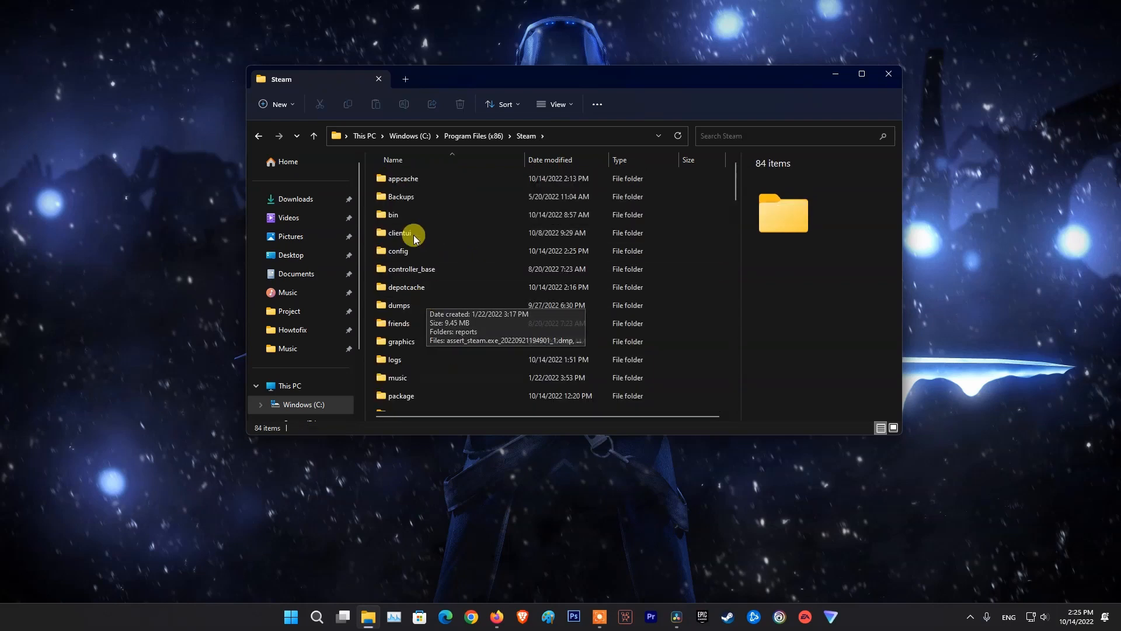
double_click(392, 214)
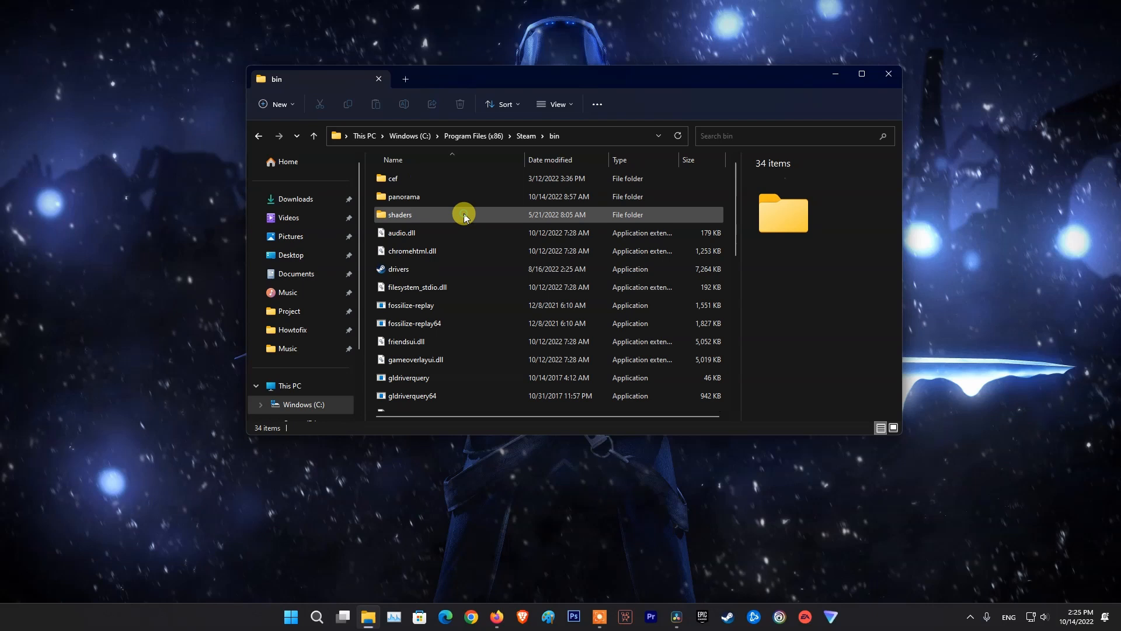
Step: Locate and select steamservice.dll in the bin folder for copying
left_click(417, 287)
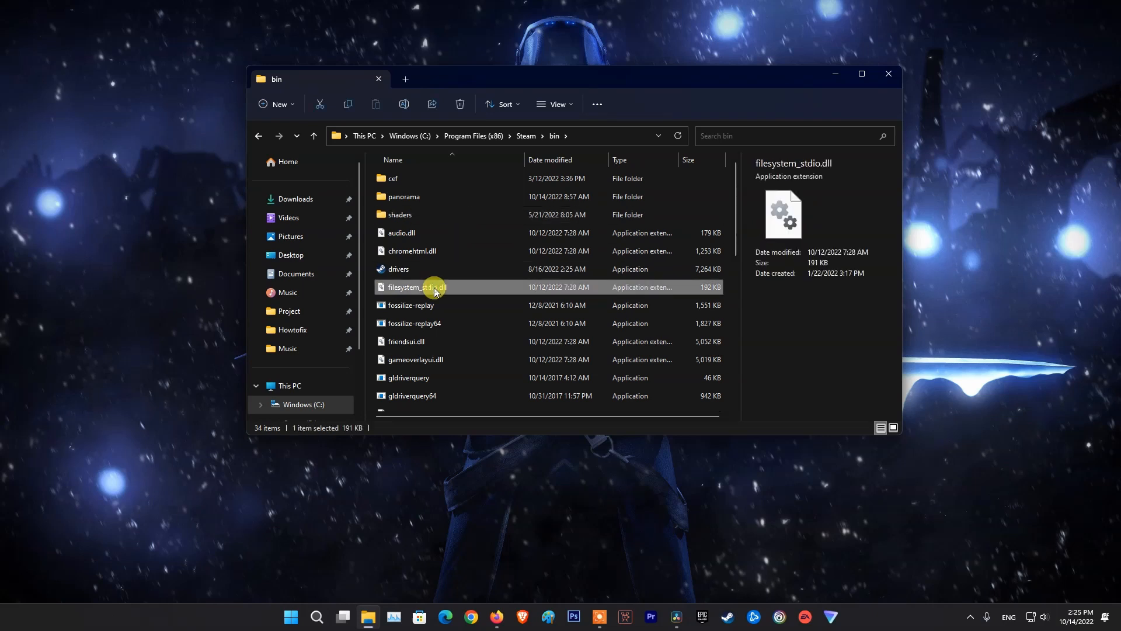
scroll("down", 3)
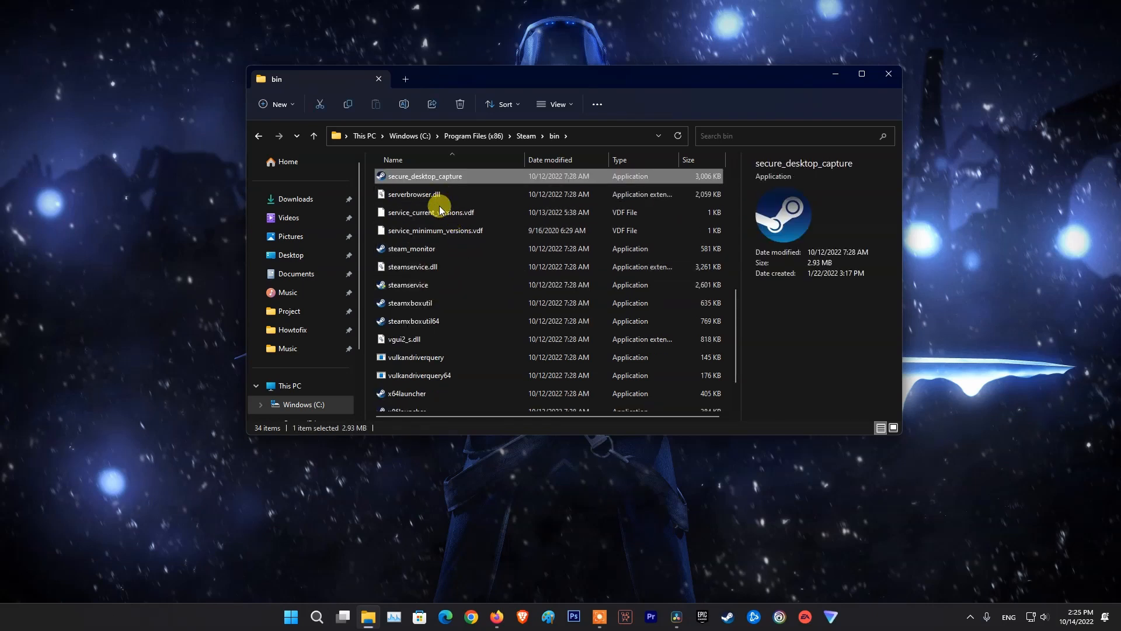
left_click(412, 267)
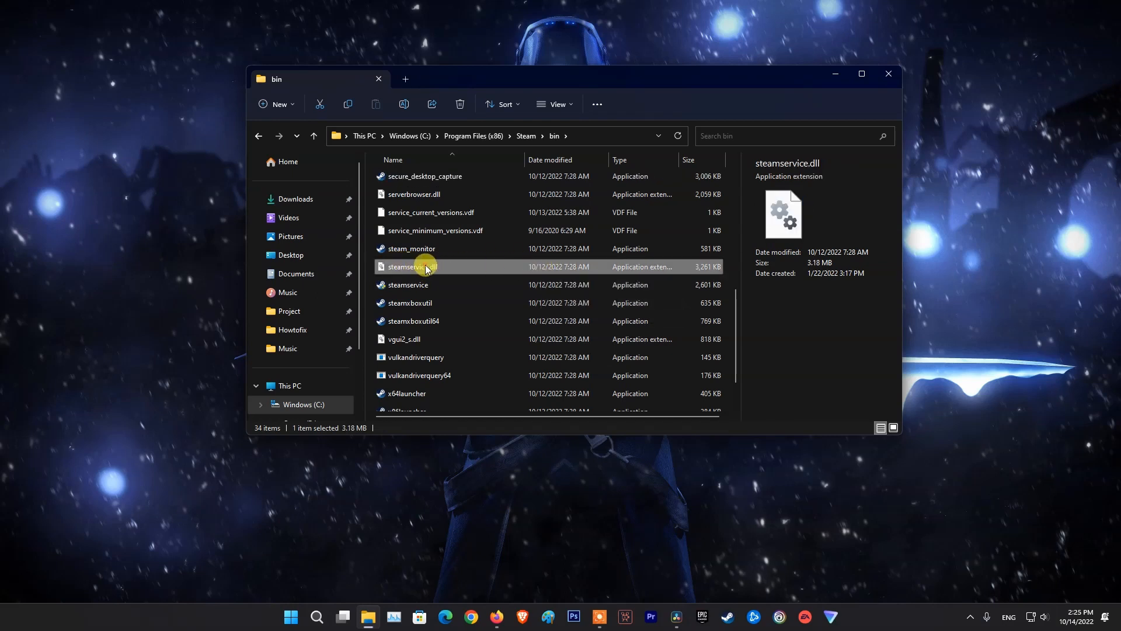
mouse_move(444, 281)
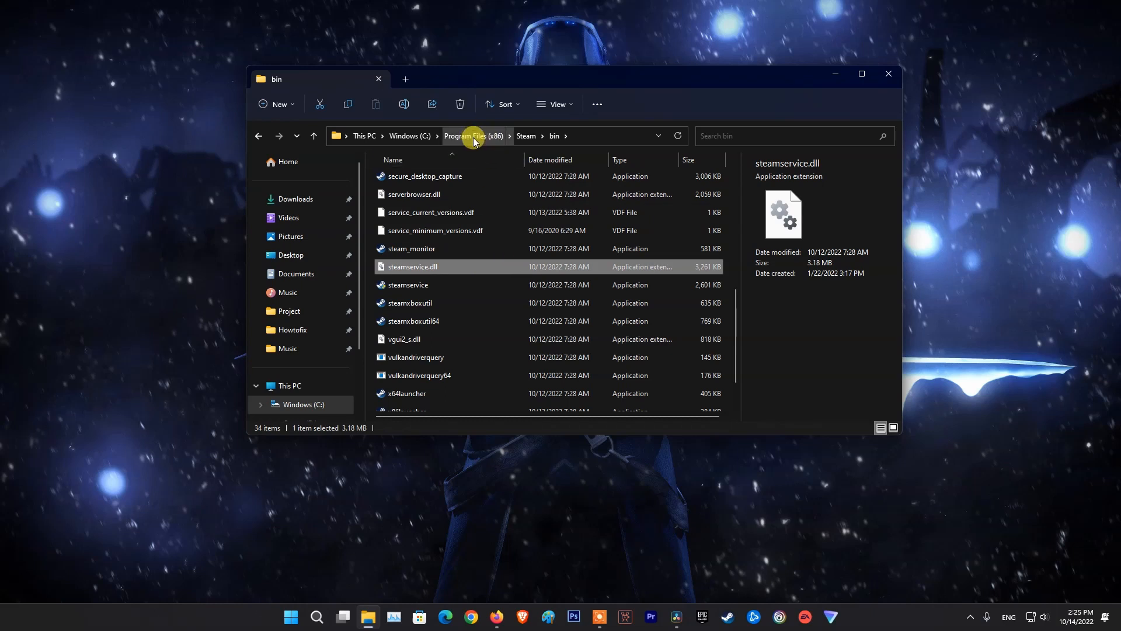
Step: Navigate back to Program Files (x86) > Common Files > Steam
left_click(473, 135)
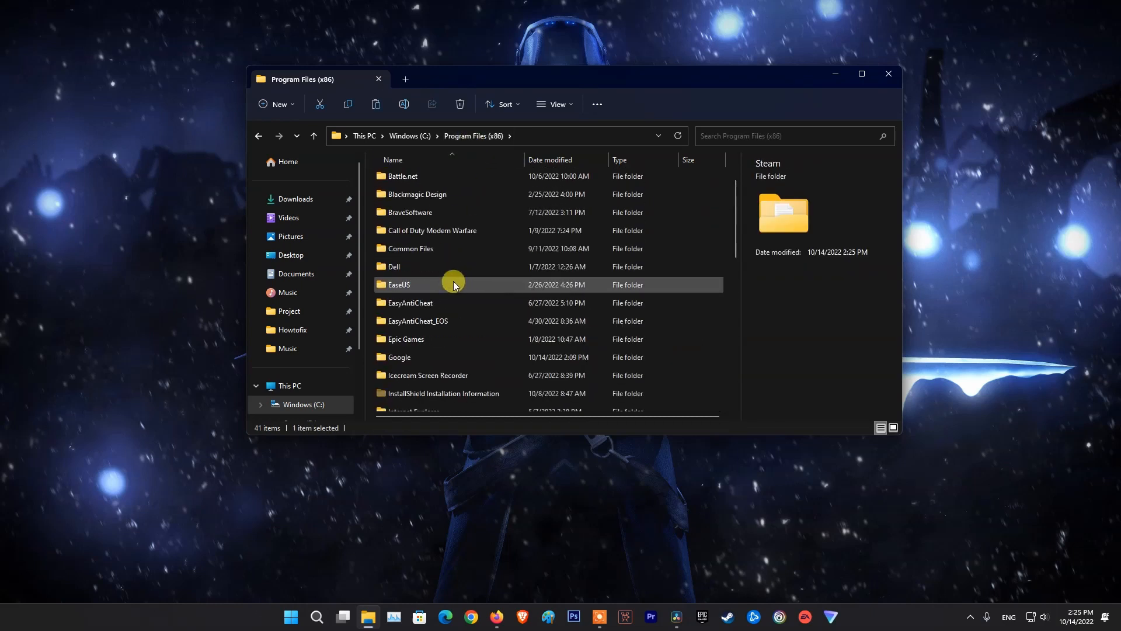
left_click(410, 247)
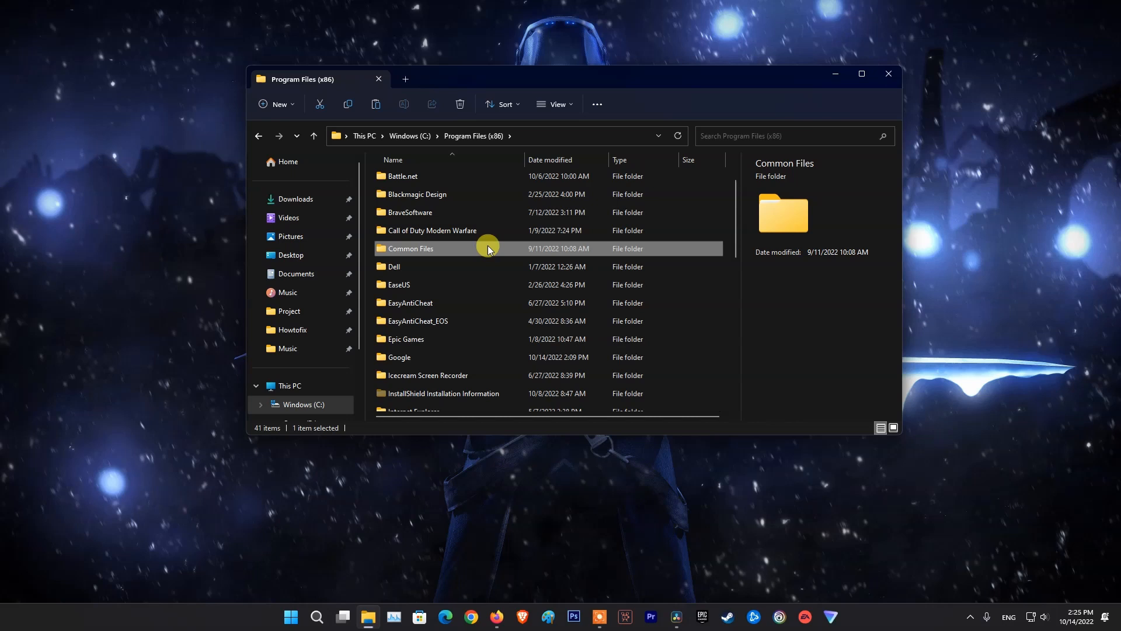
double_click(410, 247)
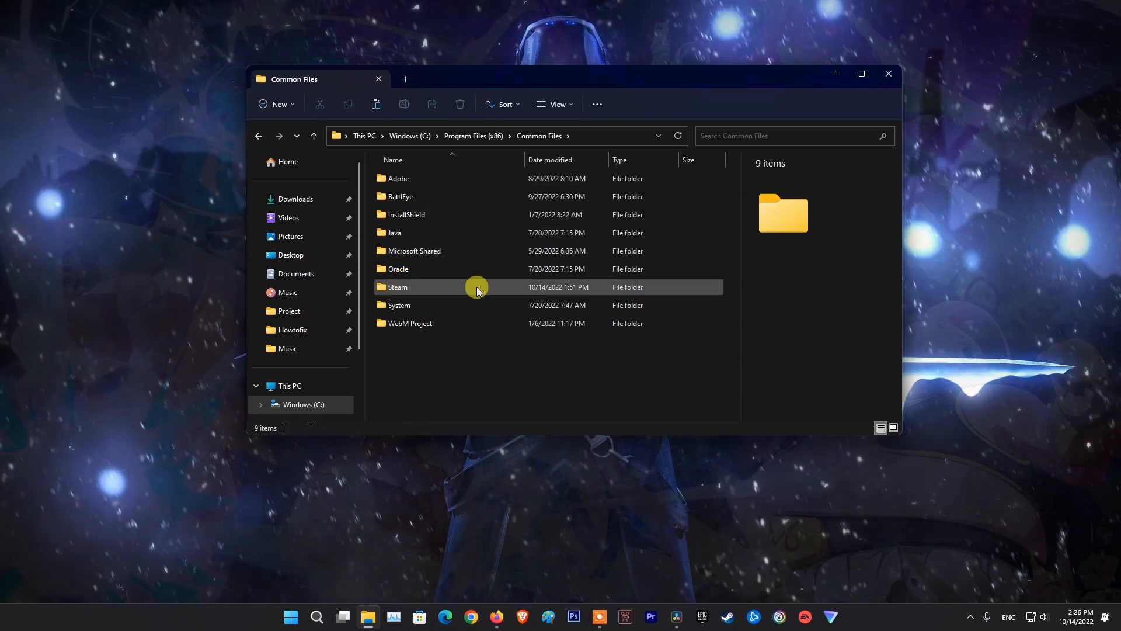
double_click(397, 287)
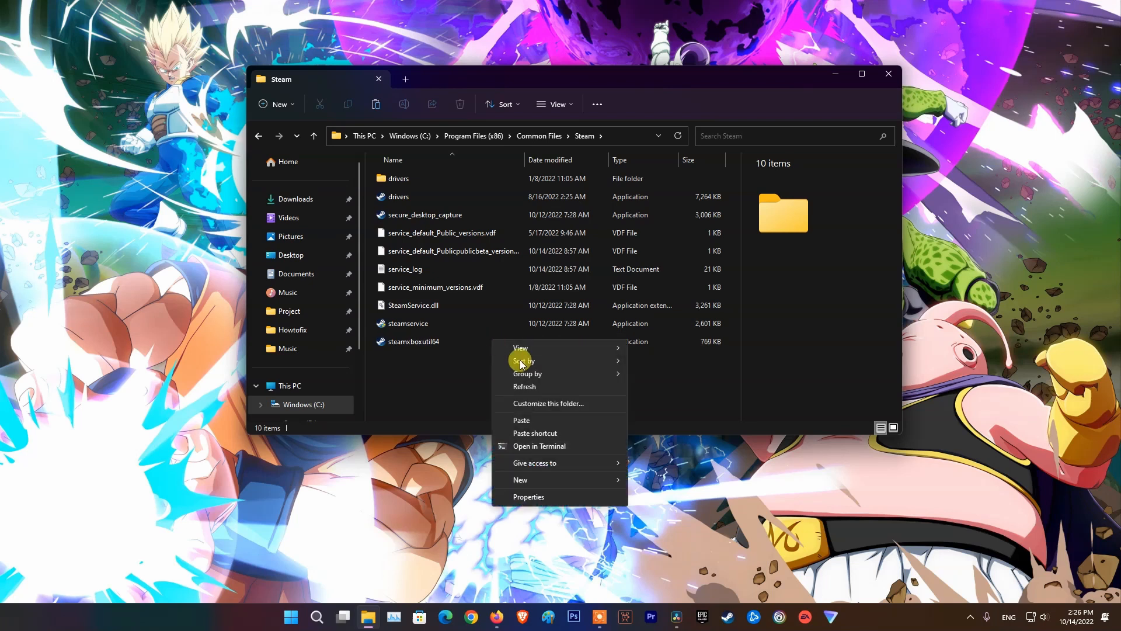
Step: Paste steamservice.dll, overwrite the existing file with administrator permission, and close Explorer
left_click(521, 419)
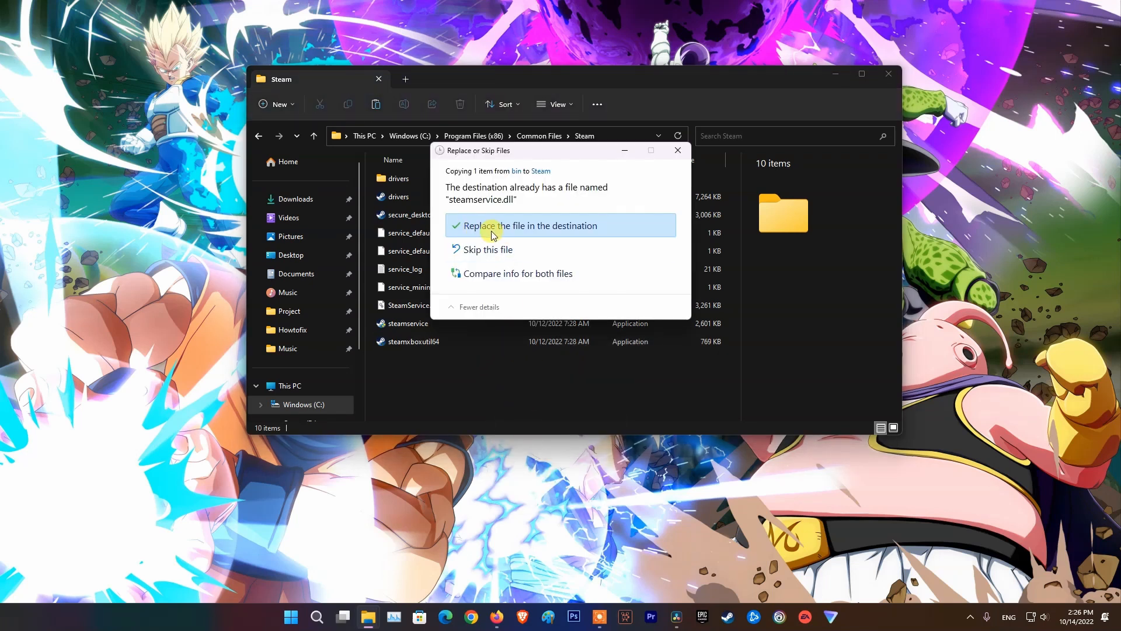
left_click(528, 225)
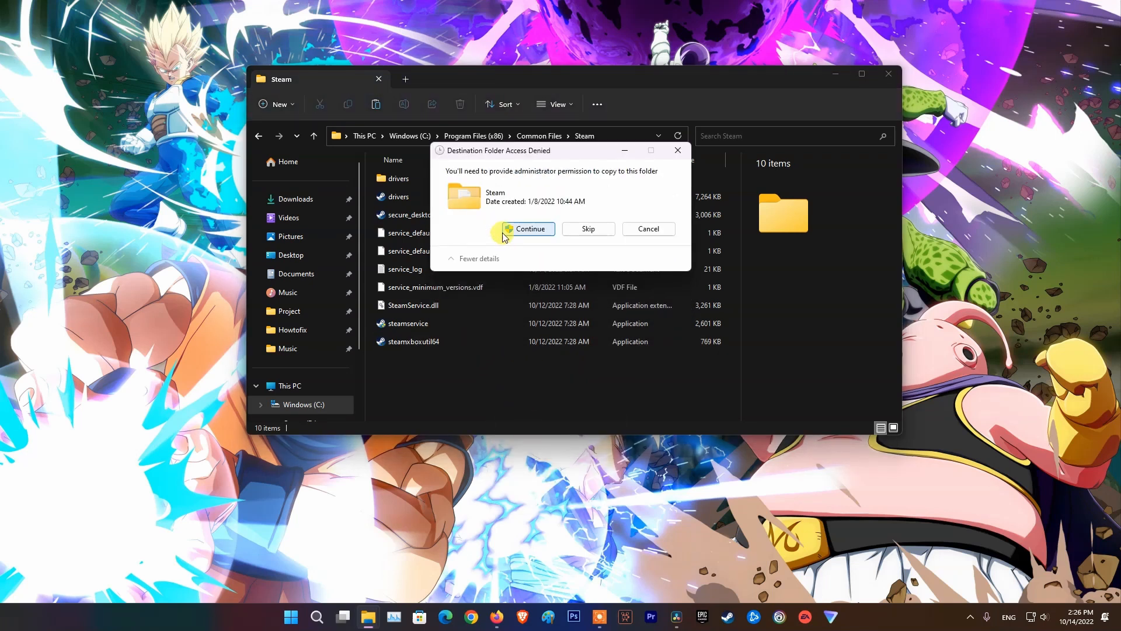
left_click(529, 229)
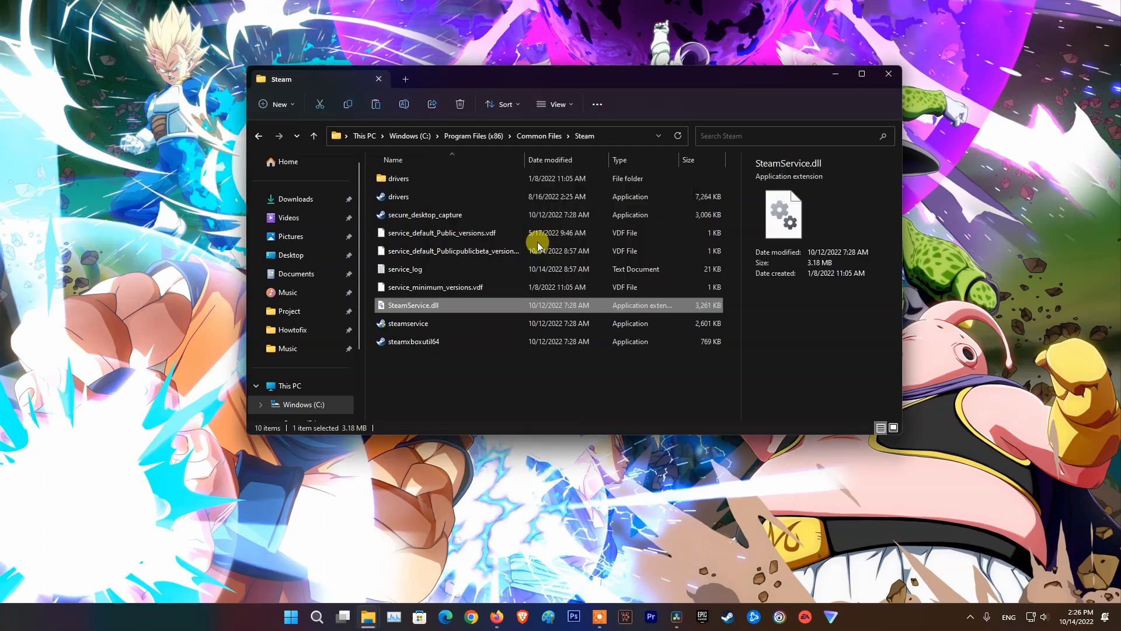
mouse_move(883, 67)
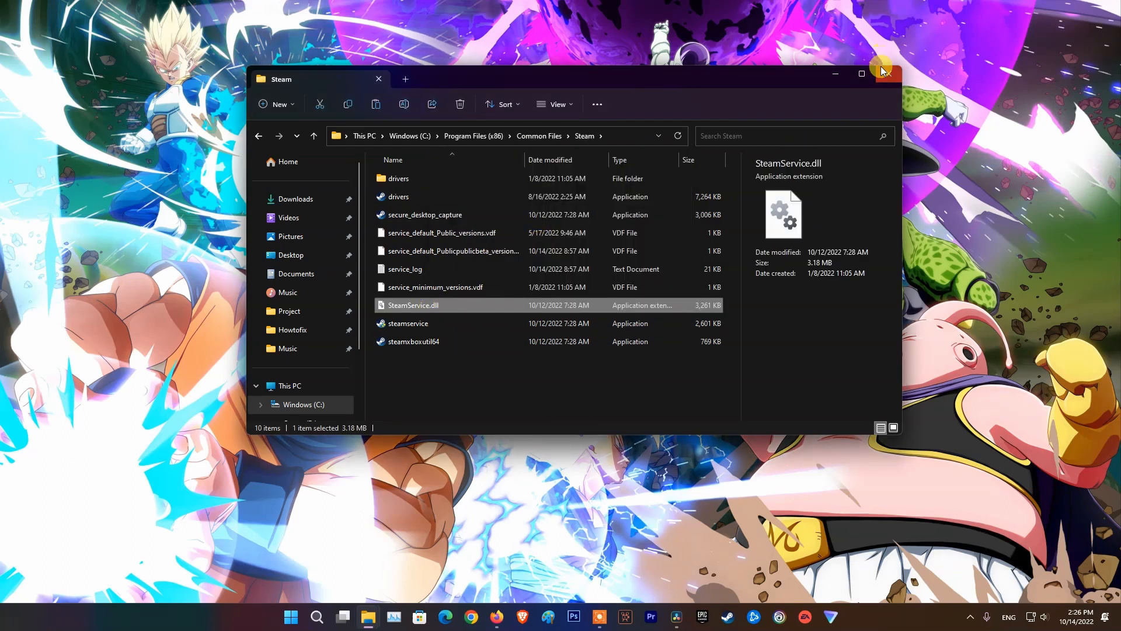
left_click(885, 74)
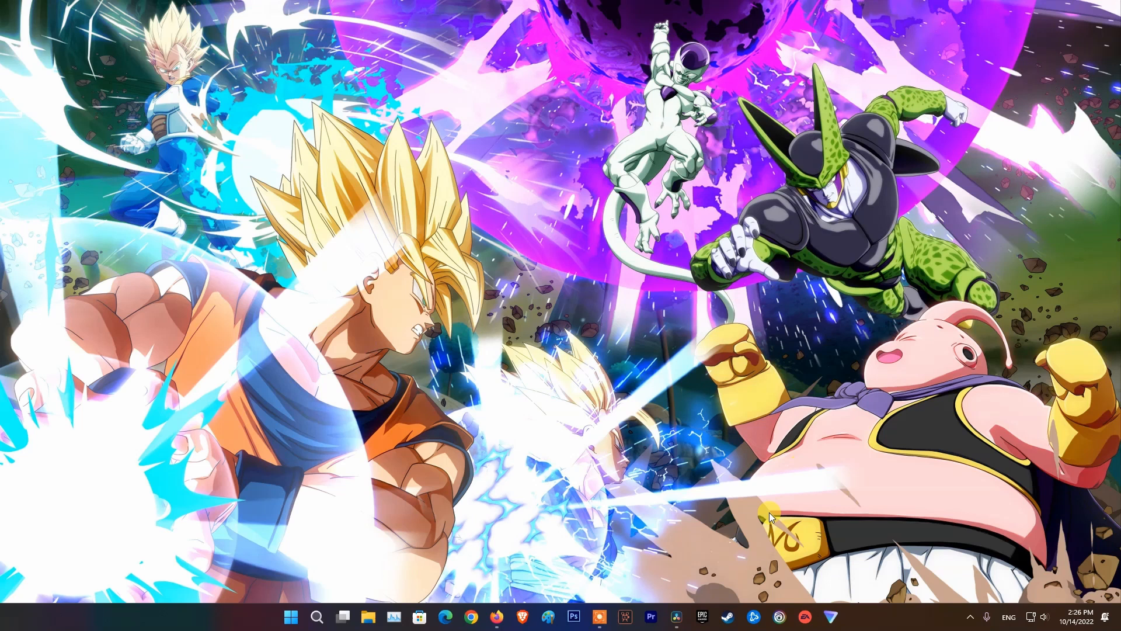
mouse_move(721, 377)
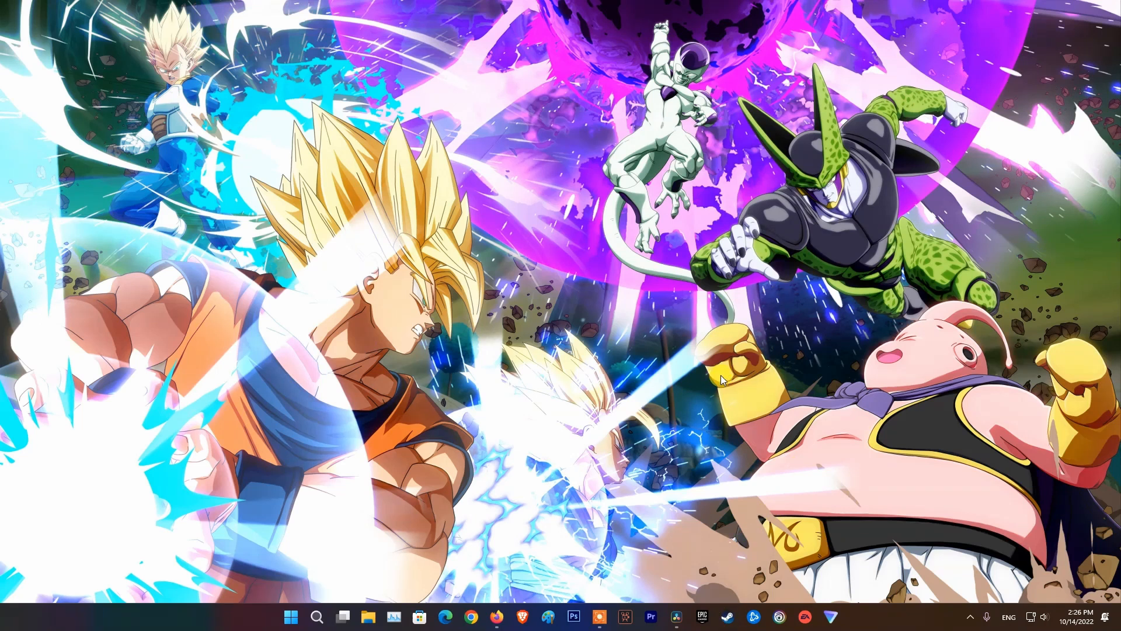
Step: Bring up Windows search from the taskbar
left_click(712, 617)
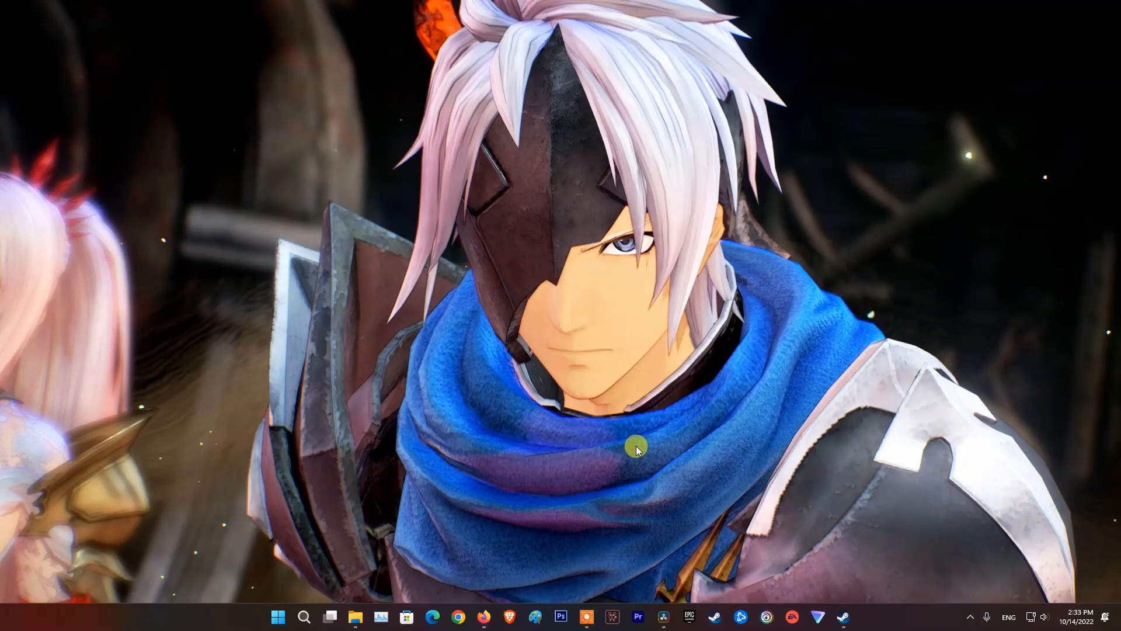
mouse_move(771, 444)
type("c")
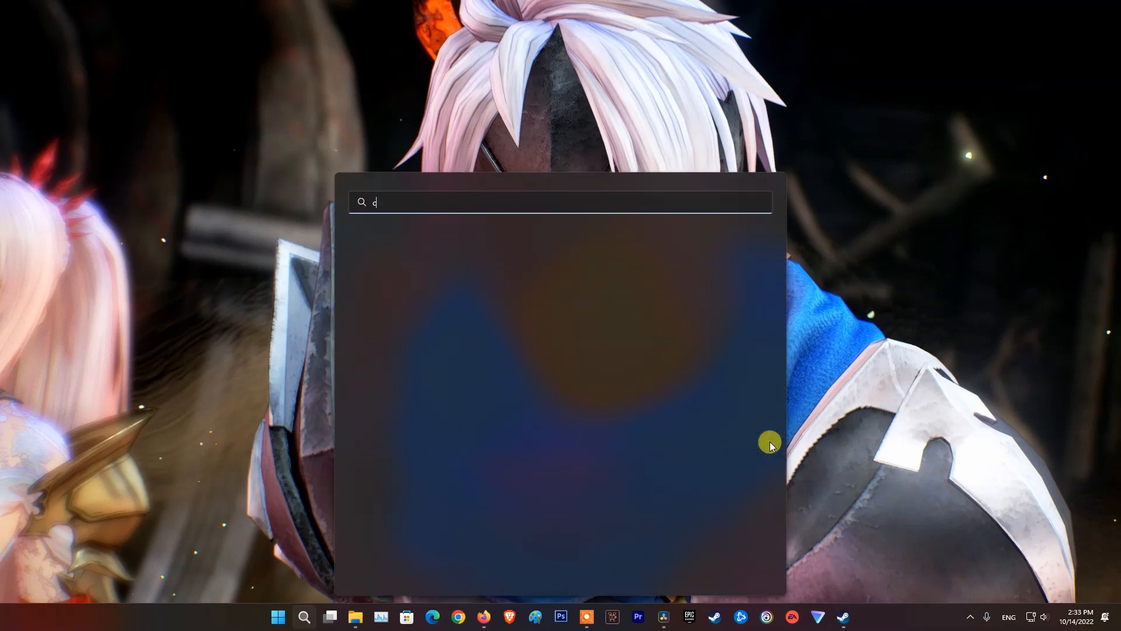
Step: Search for cmd and run Command Prompt as administrator
type("md")
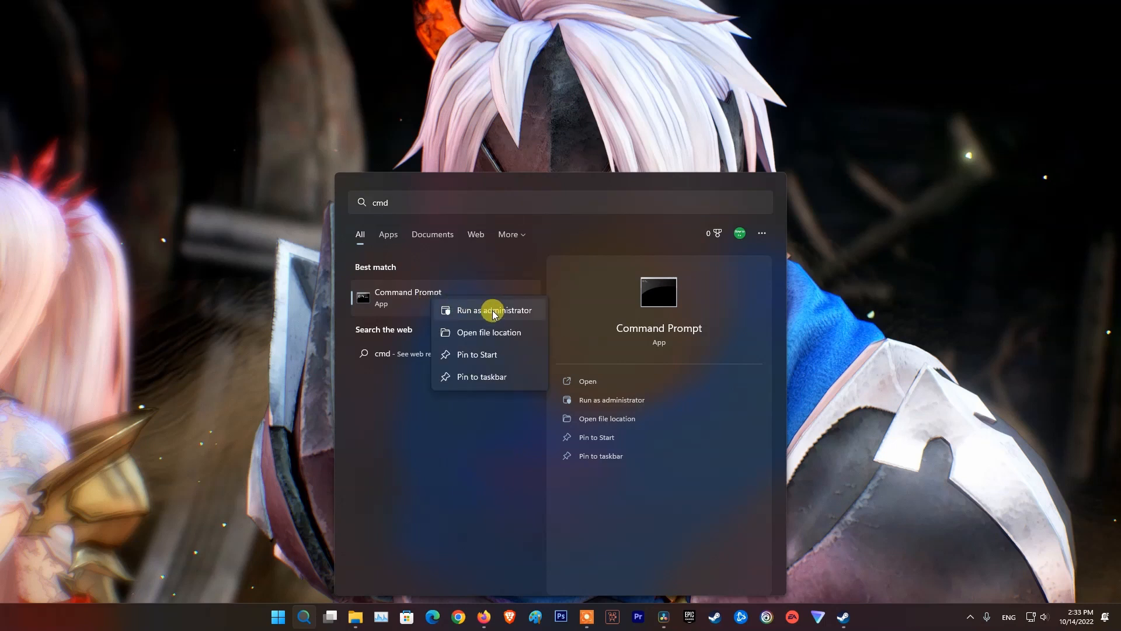
left_click(494, 309)
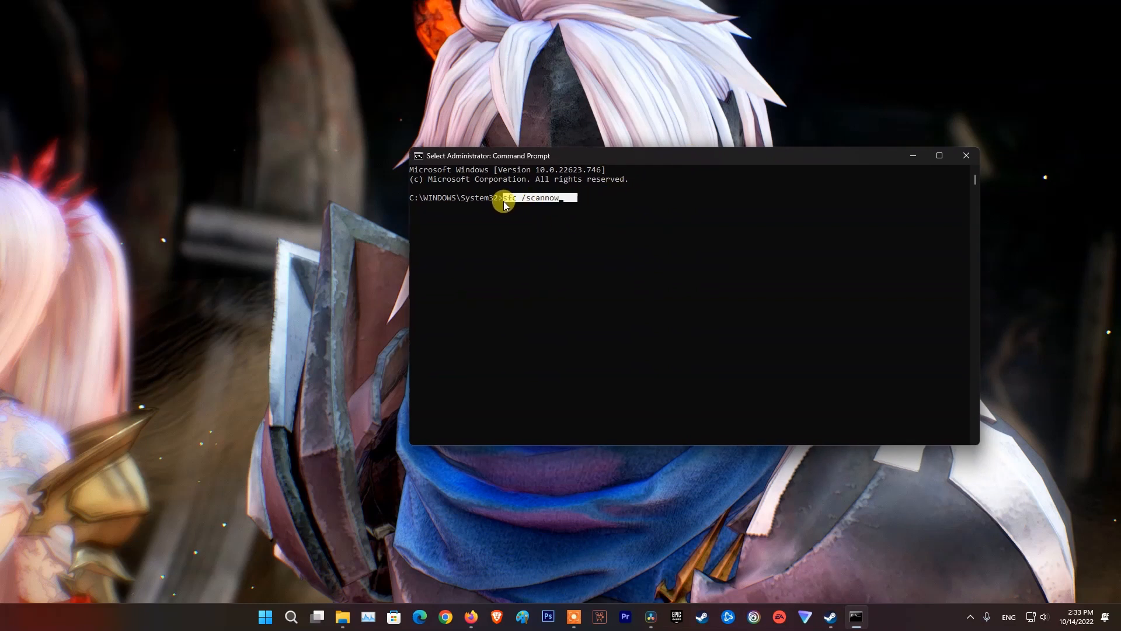
mouse_move(583, 200)
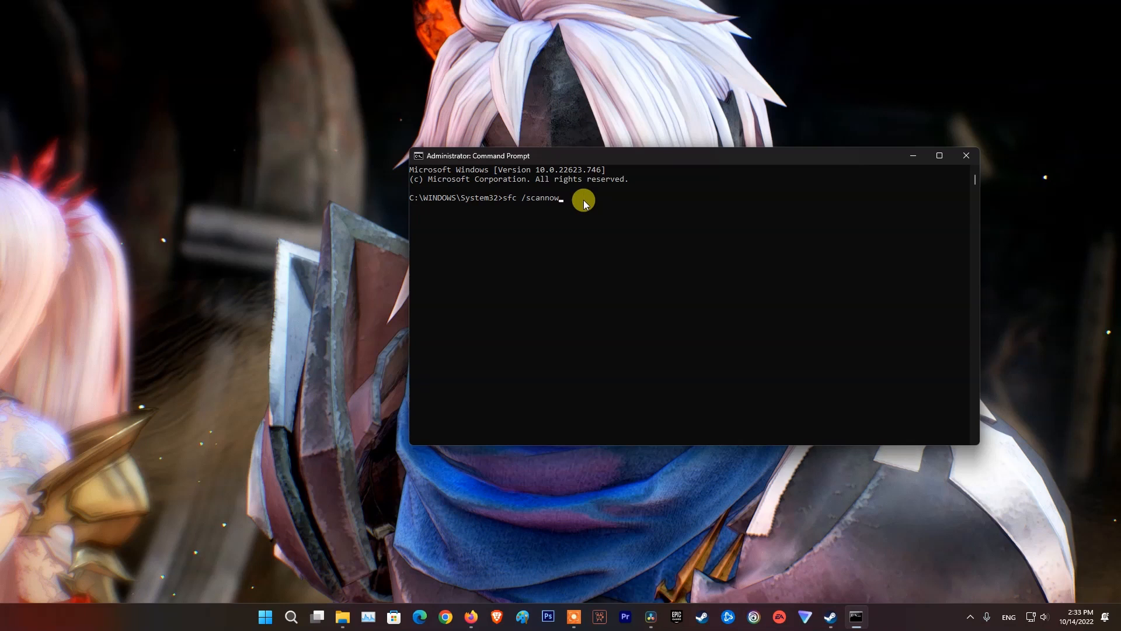
mouse_move(572, 244)
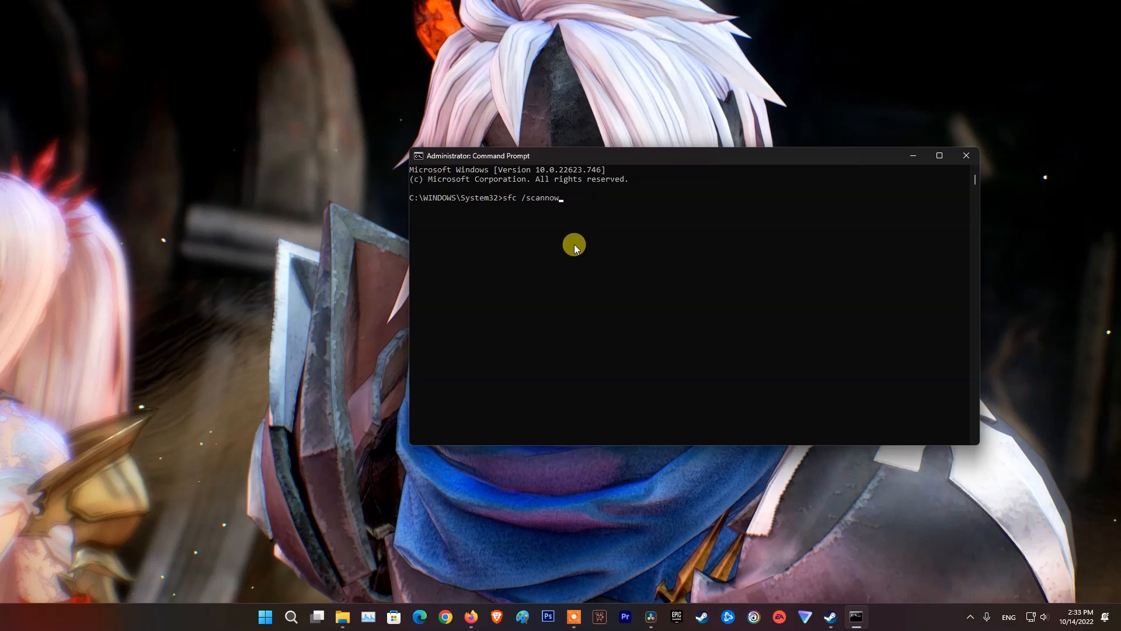
mouse_move(580, 209)
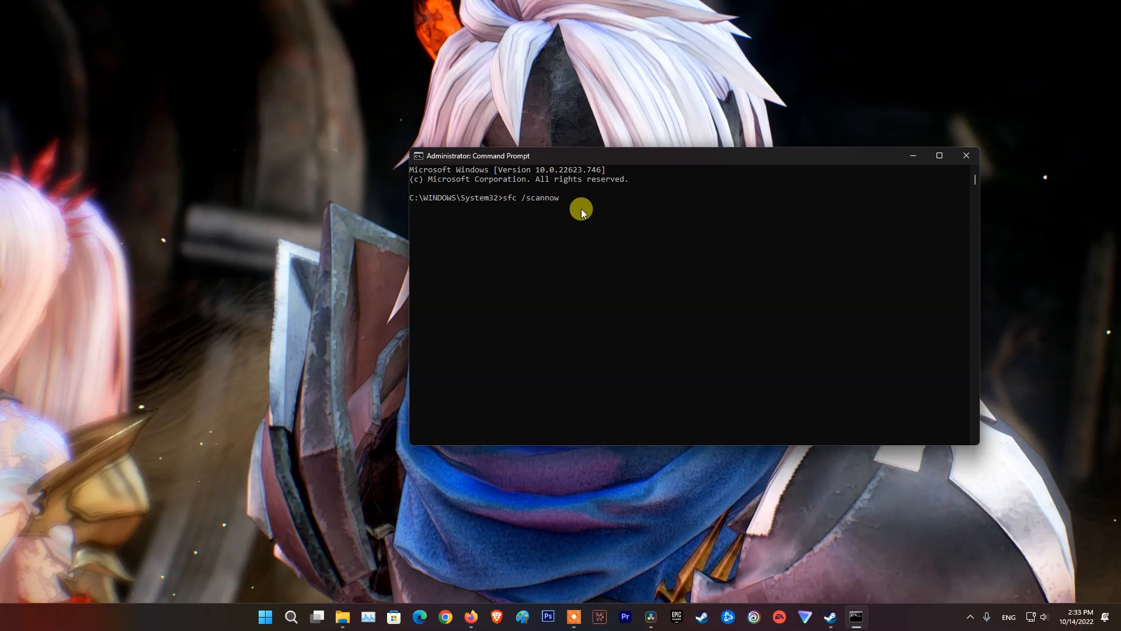
Step: Run sfc /scannow in the elevated Command Prompt
key("Return")
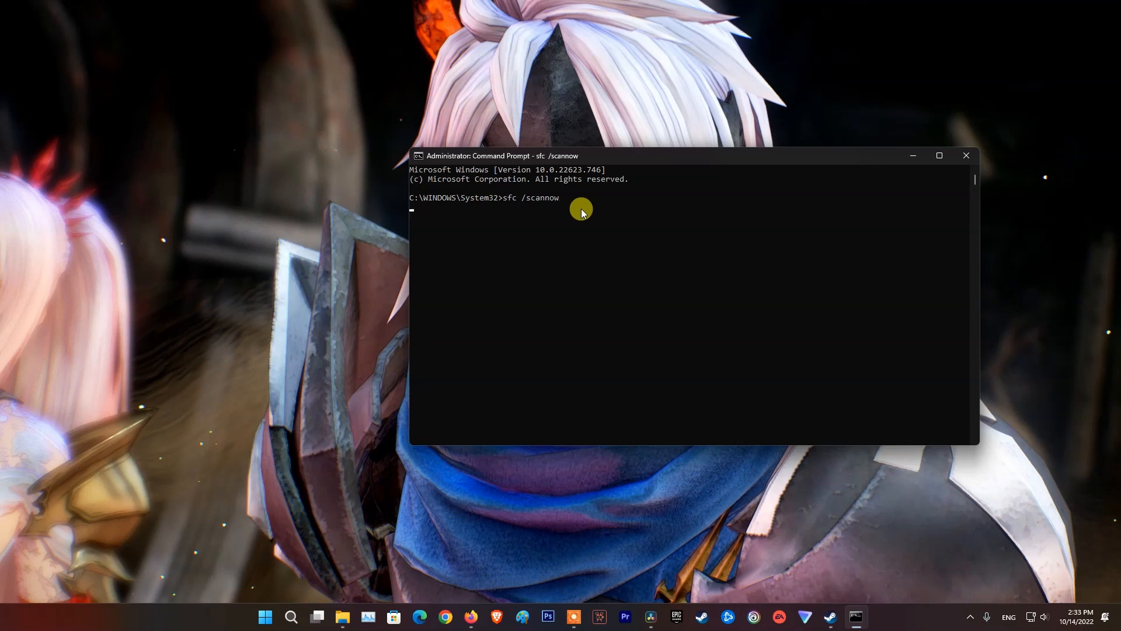
key("Return")
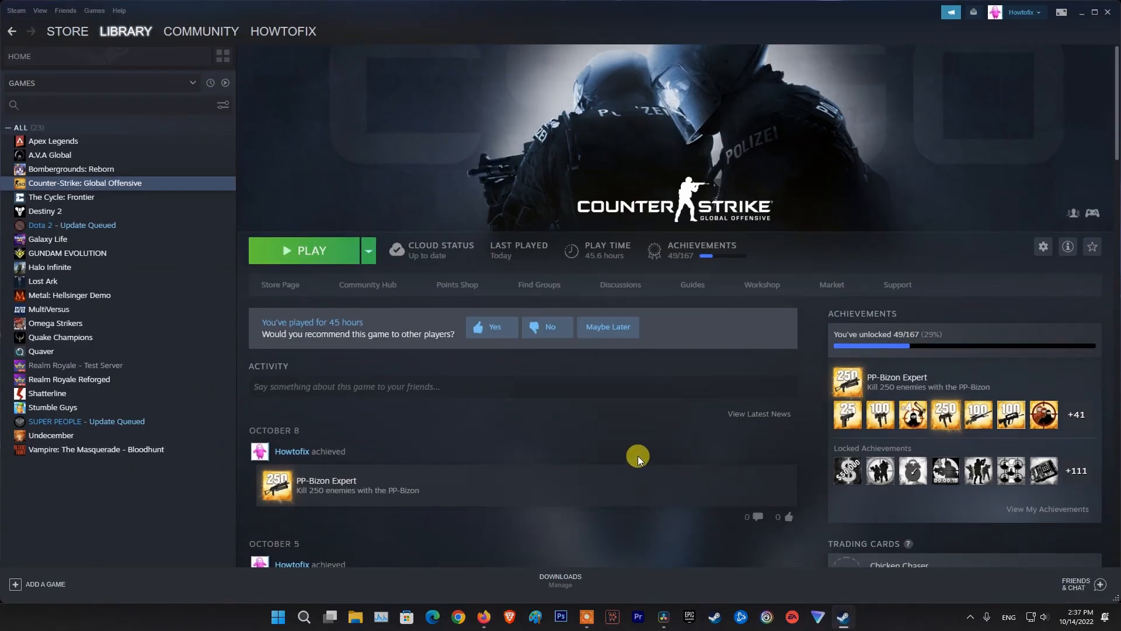
Step: Bring up the context menu for Counter-Strike: Global Offensive in the Steam library
right_click(84, 182)
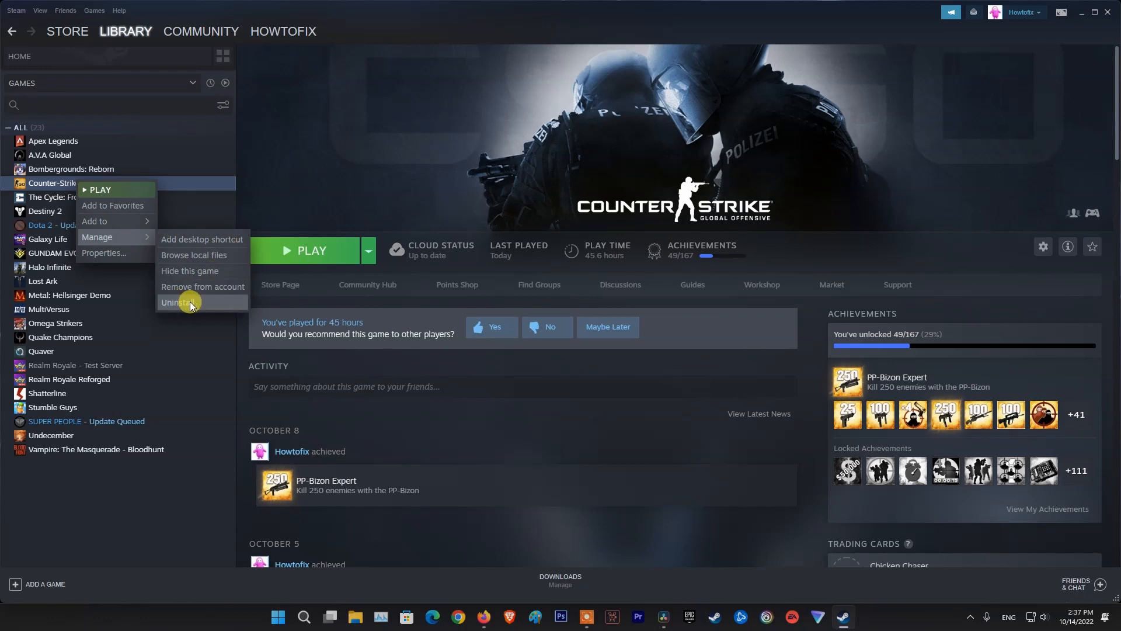
mouse_move(200, 304)
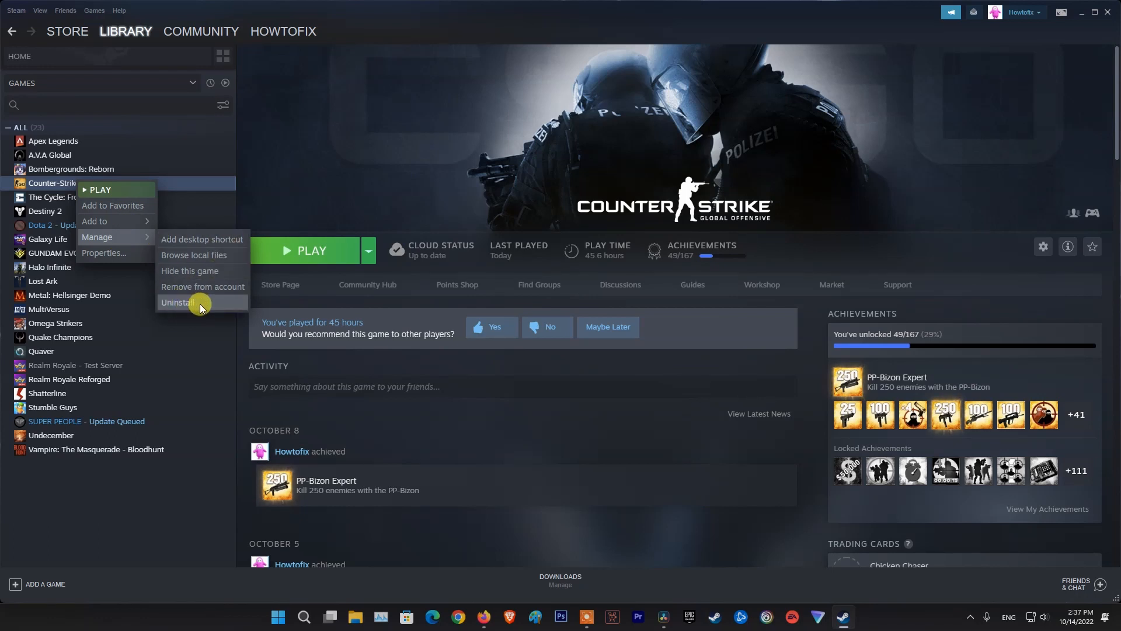